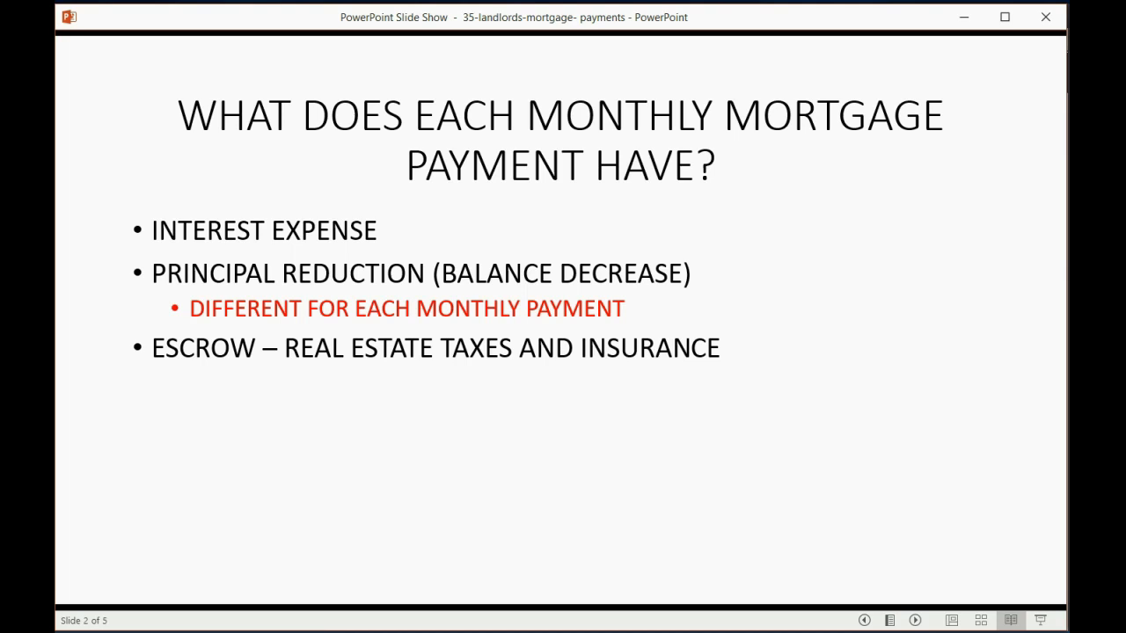
mouse_move(62, 514)
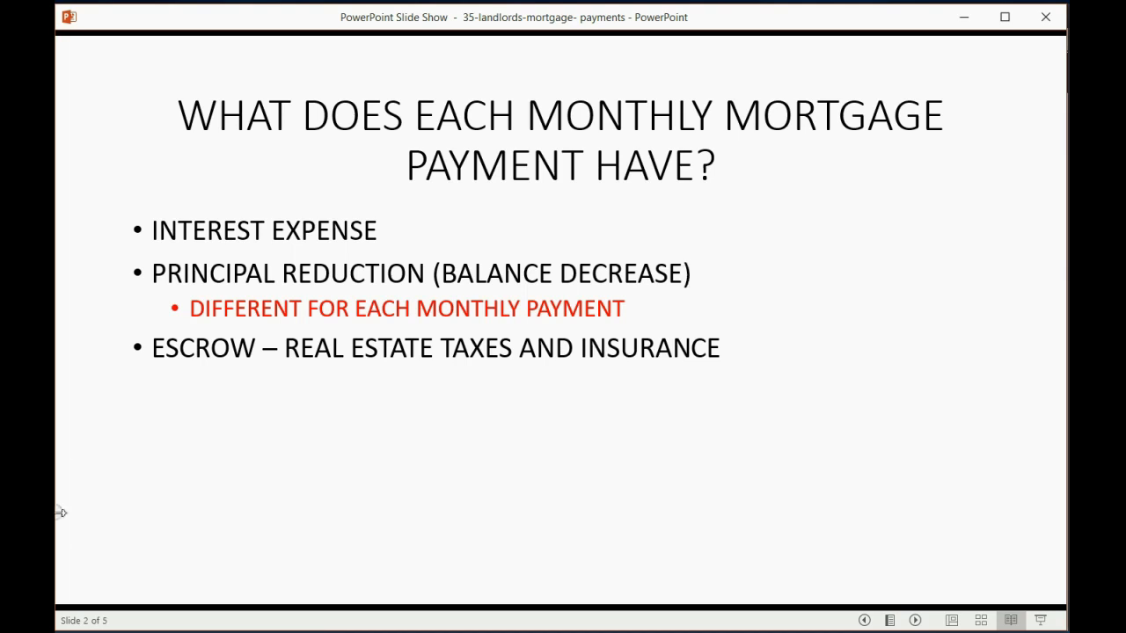
mouse_move(271, 281)
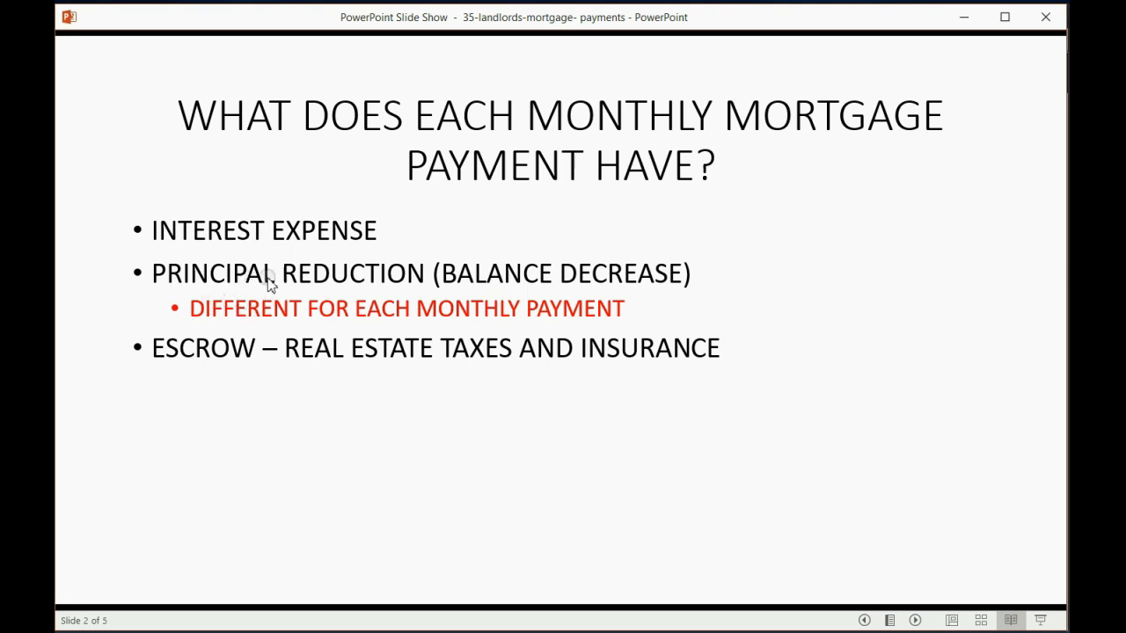
mouse_move(323, 278)
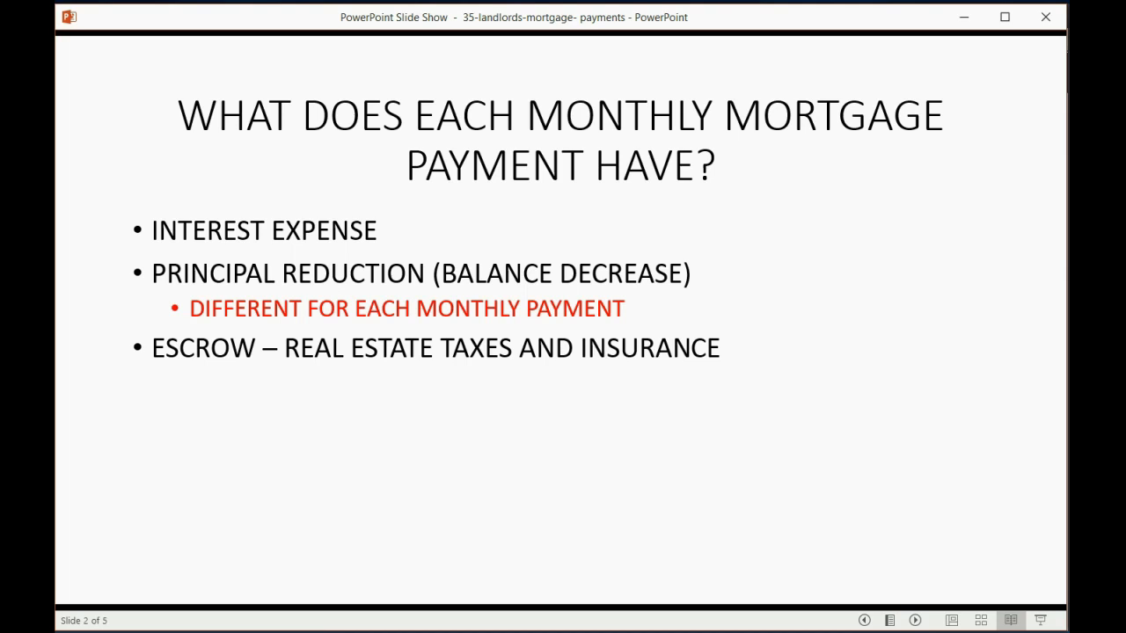
mouse_move(208, 231)
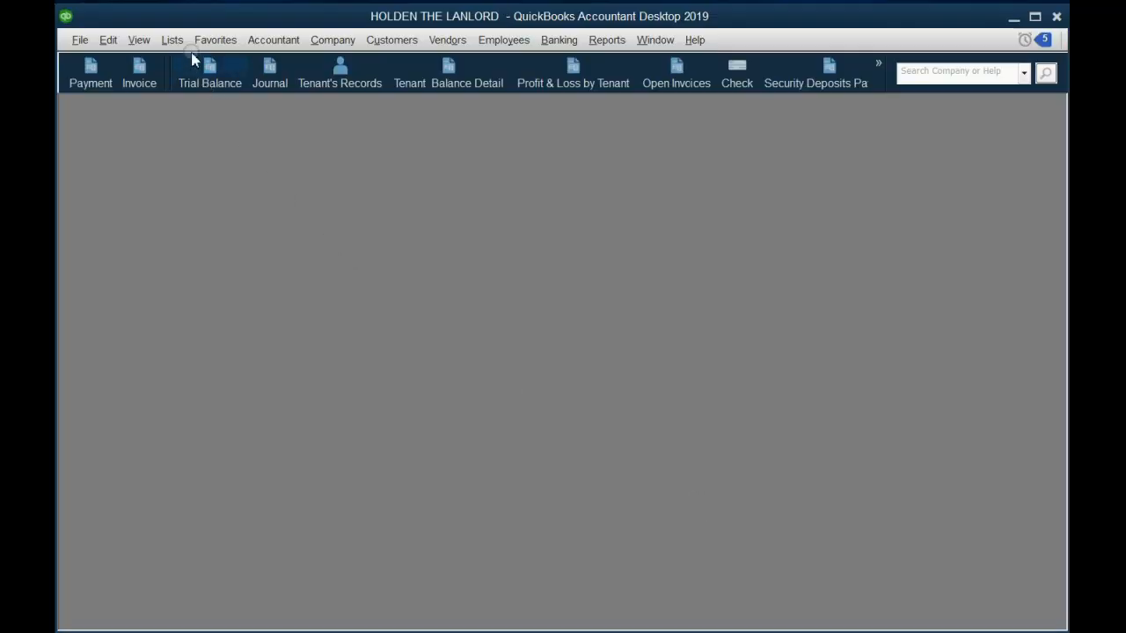
- Begin a new account in the Chart of Accounts via Lists and Account > New
left_click(173, 38)
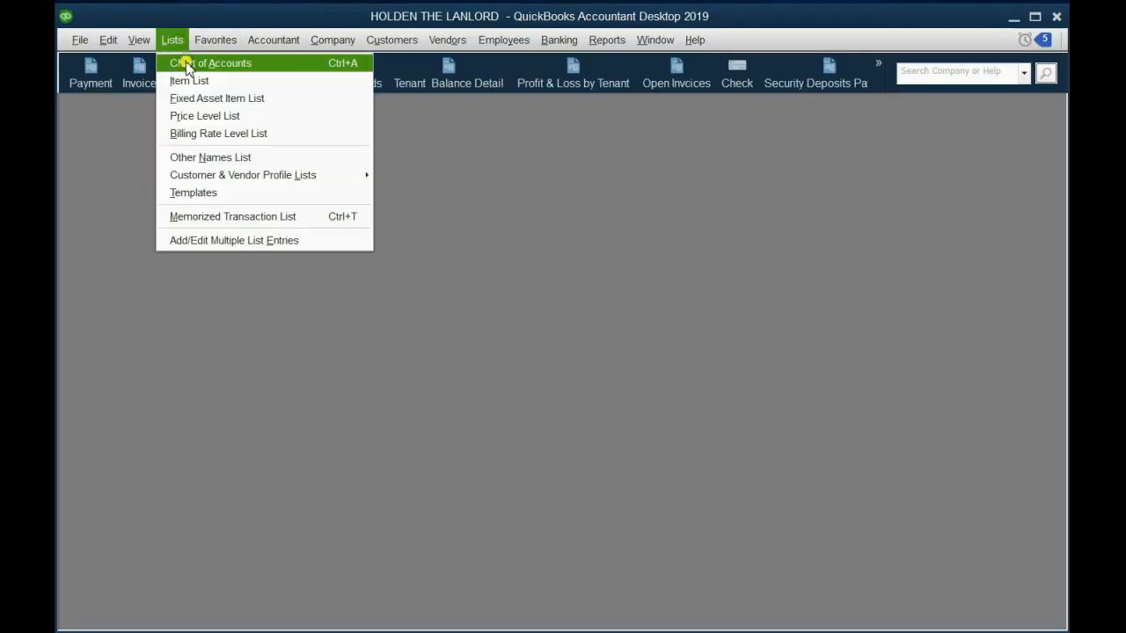
left_click(211, 64)
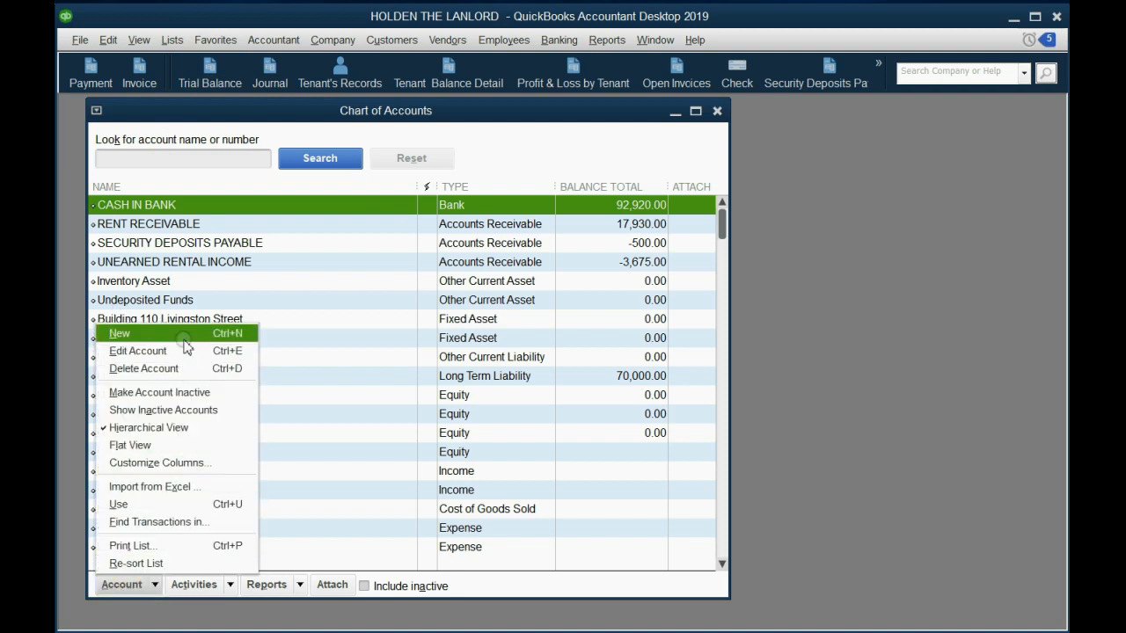
left_click(119, 333)
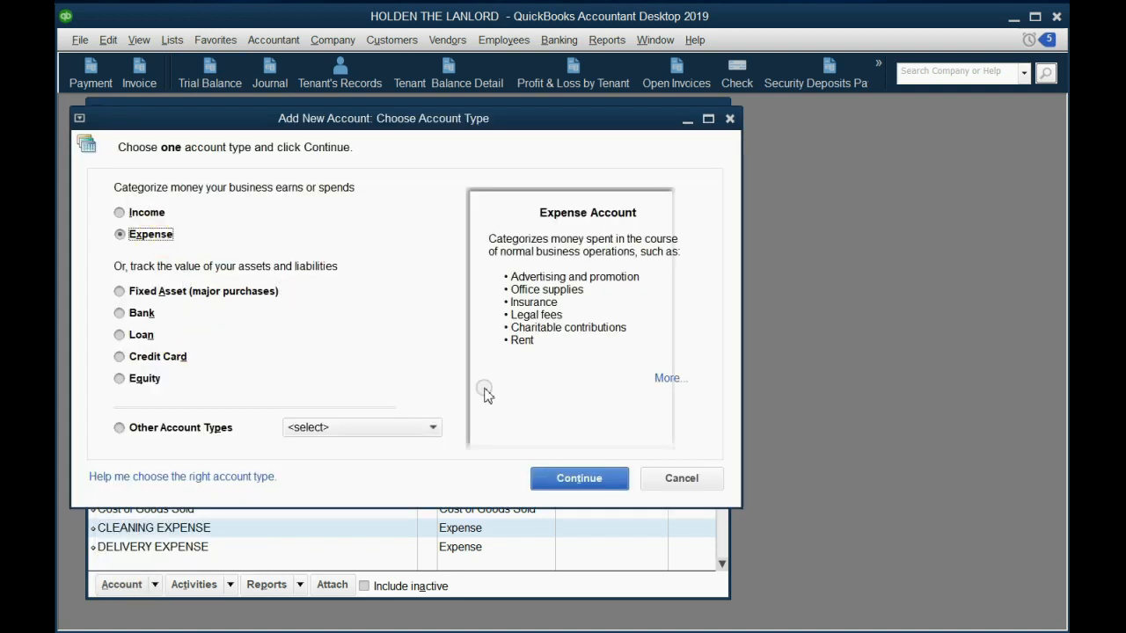
- Continue as Expense, name the account ESCROW EXPENSE - 110 LIVINGSTON and save it
left_click(579, 478)
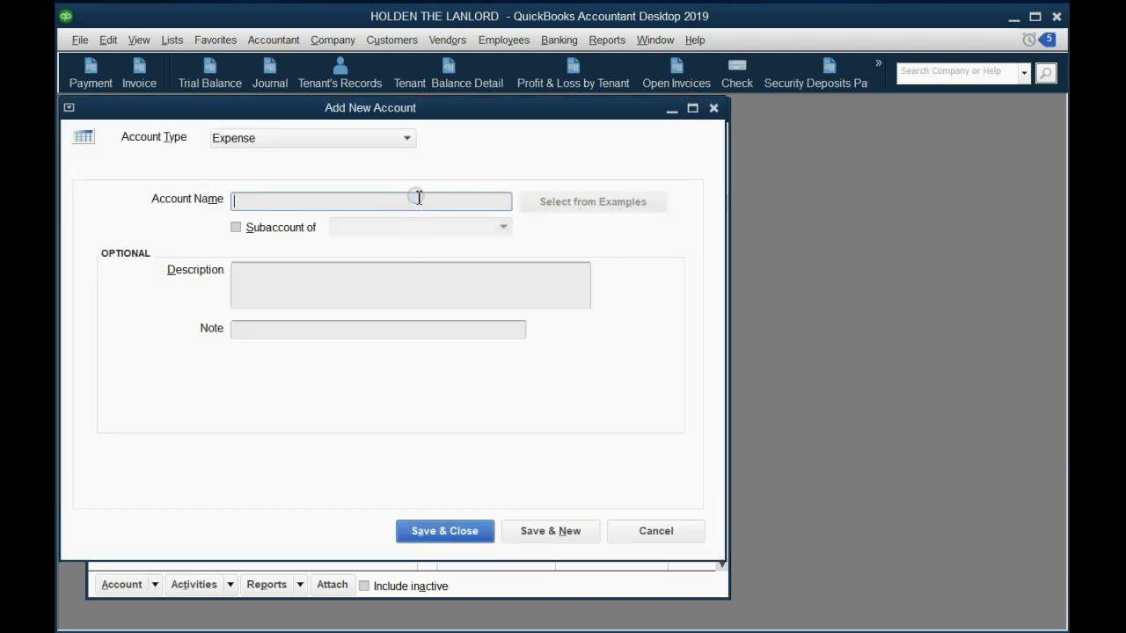
type("INTEREST EXP")
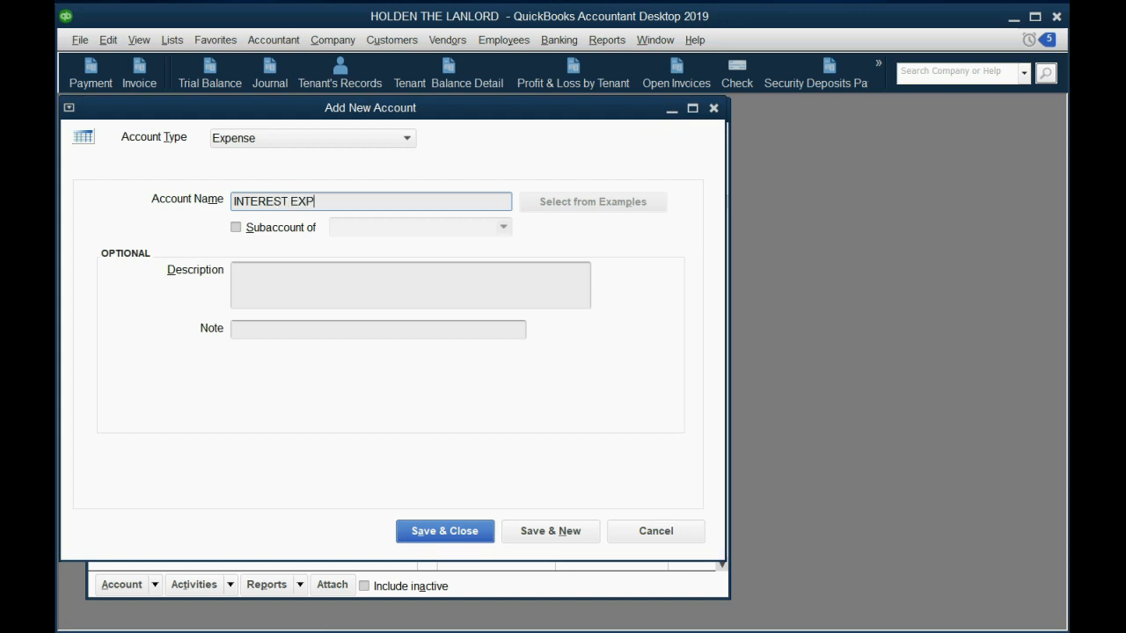
type("ENSE")
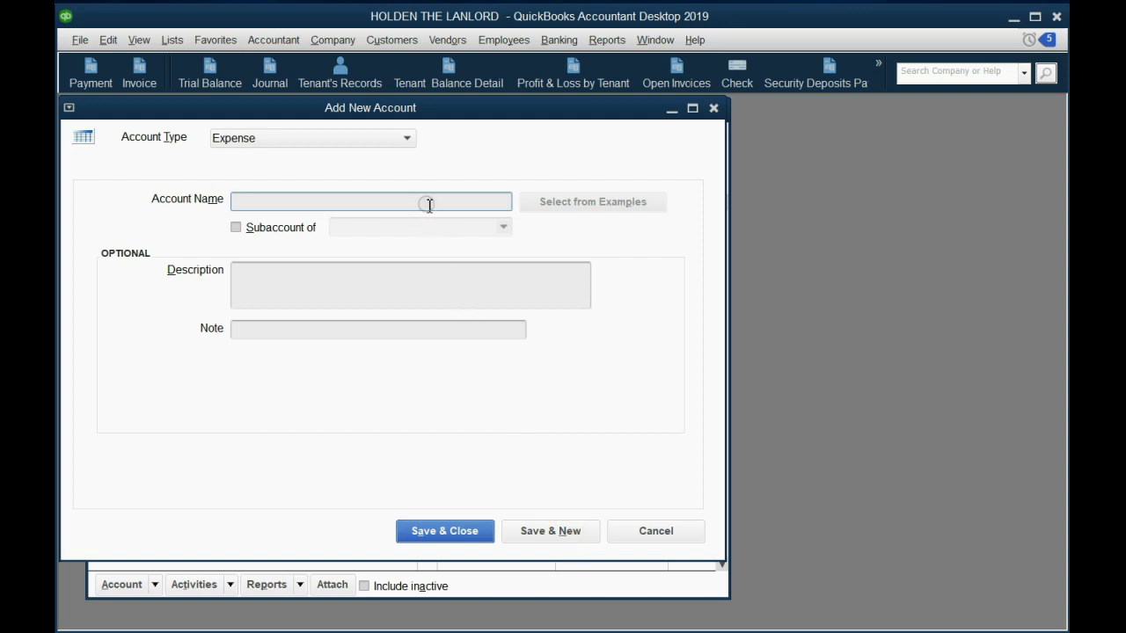
type("ESCR")
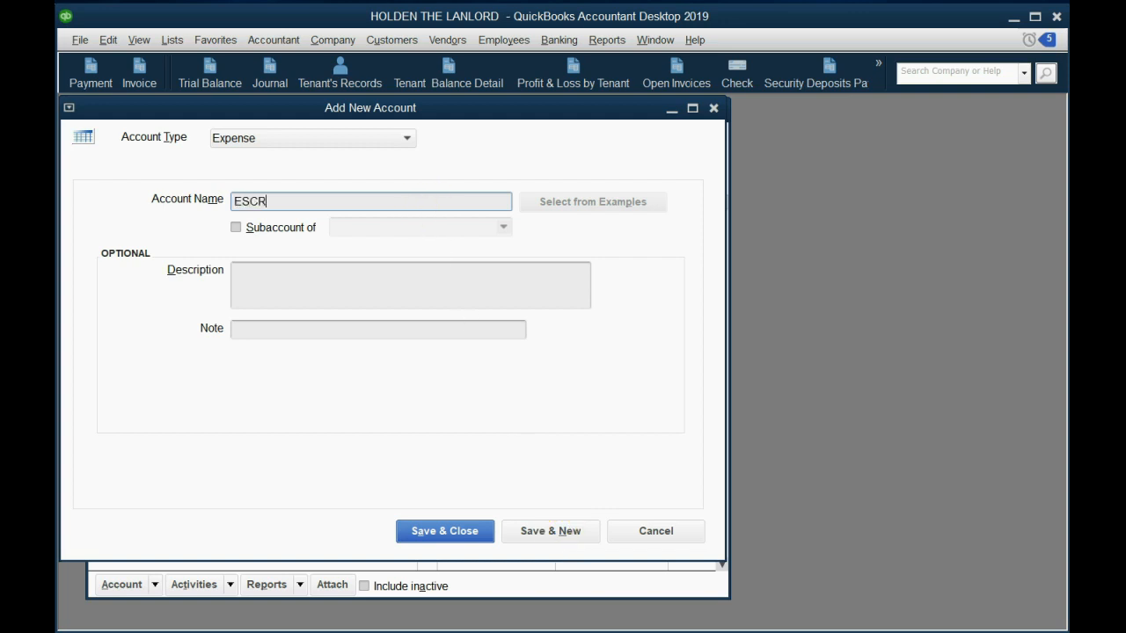
type("OW")
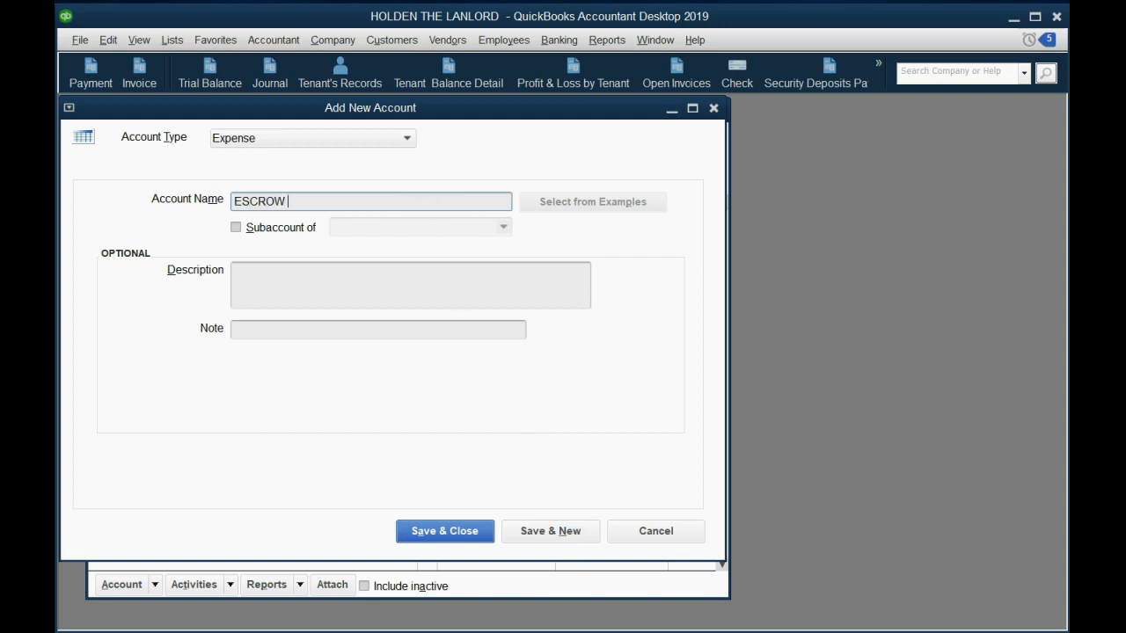
type("EXPE")
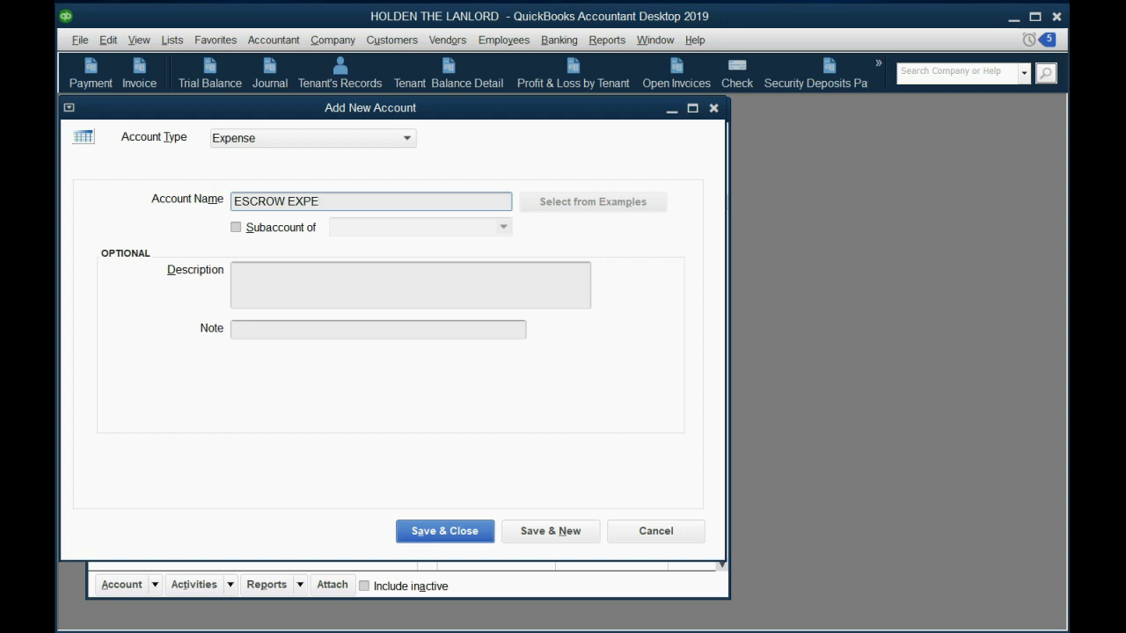
type("NSE")
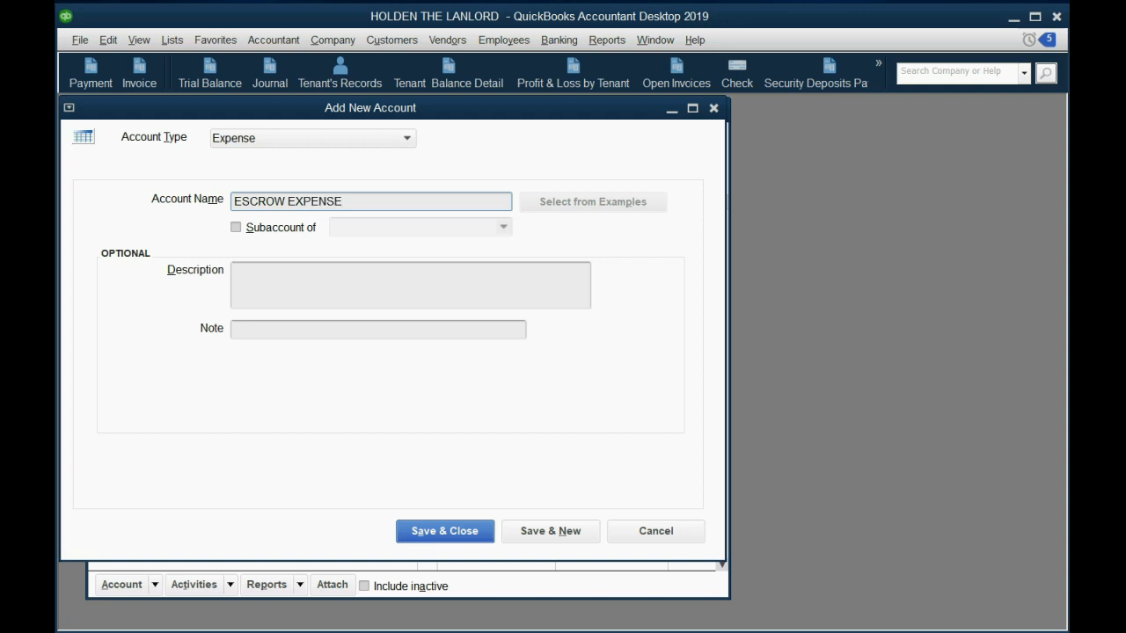
type("-")
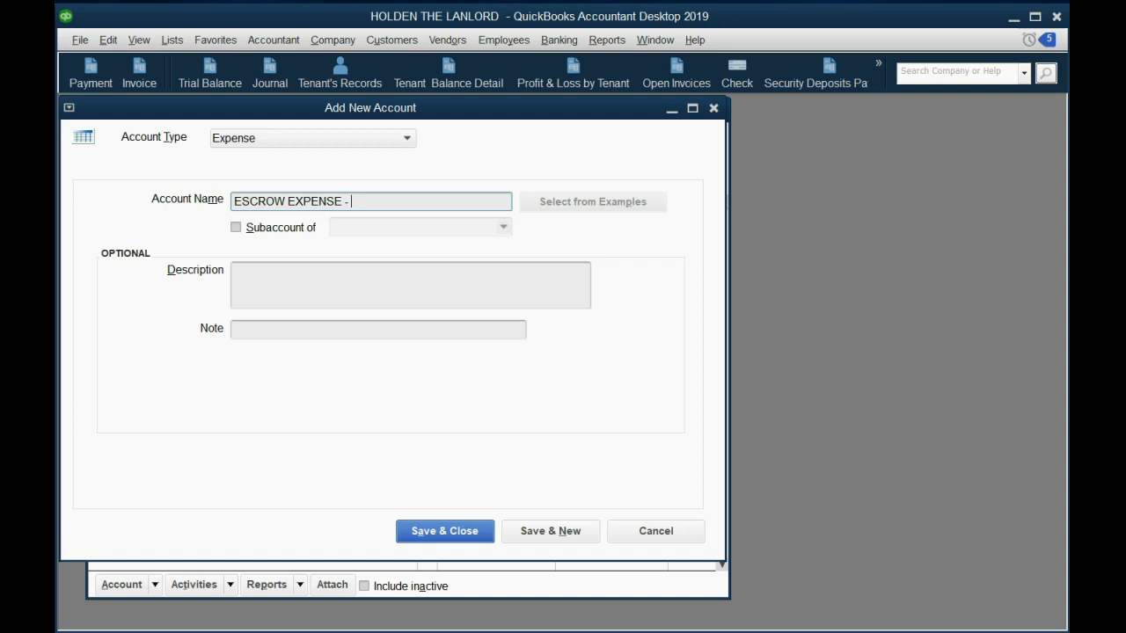
type("1")
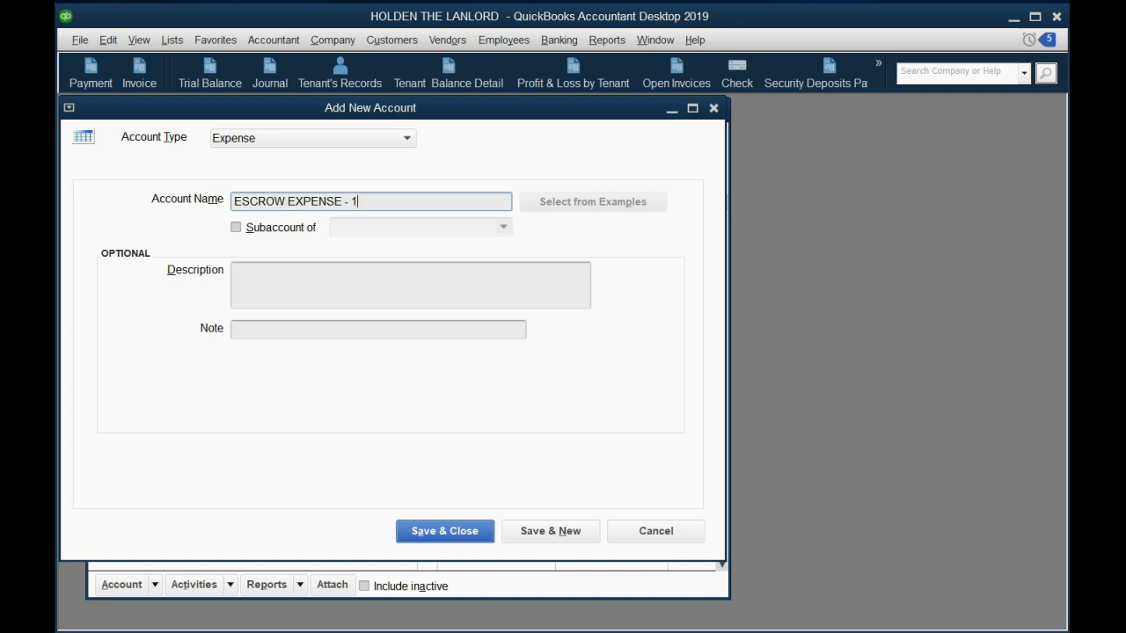
type("10")
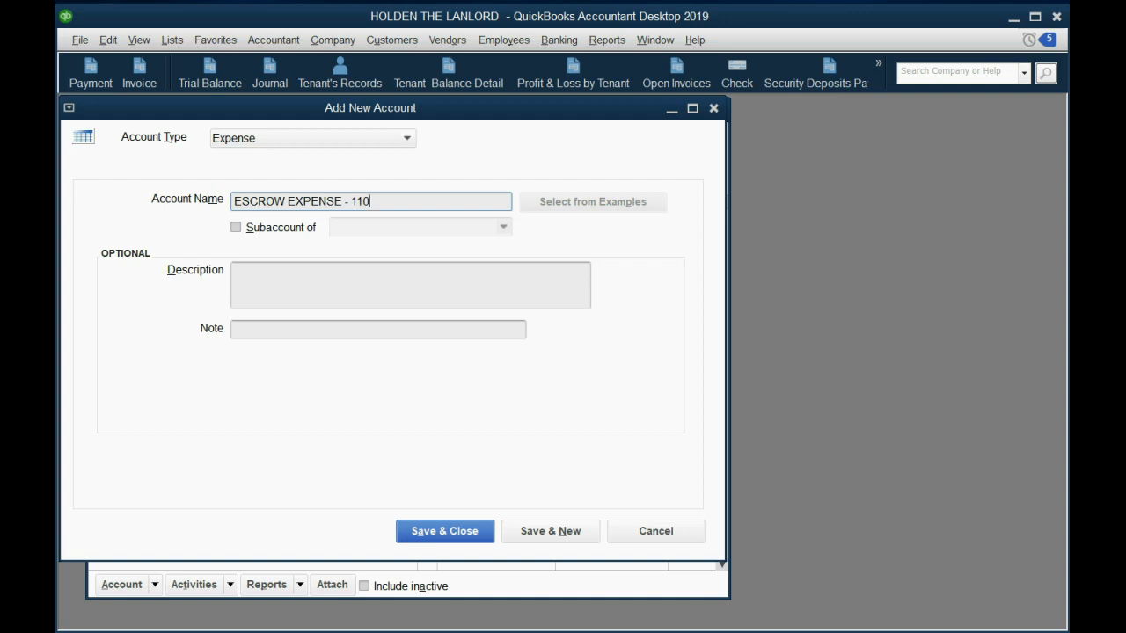
type("LIVINGS")
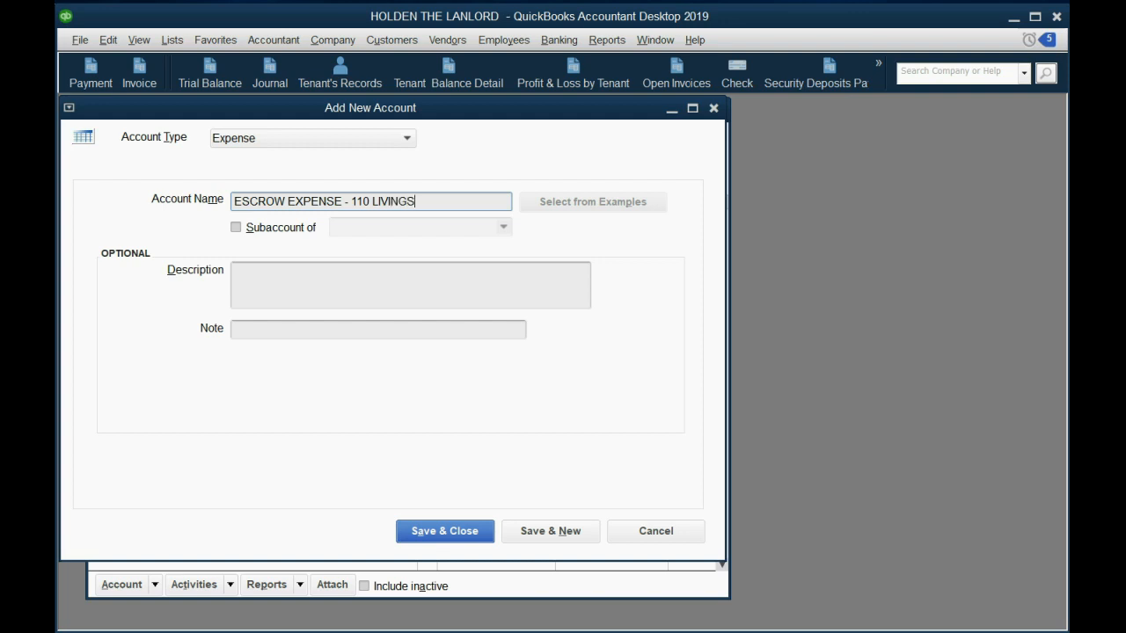
type("TON")
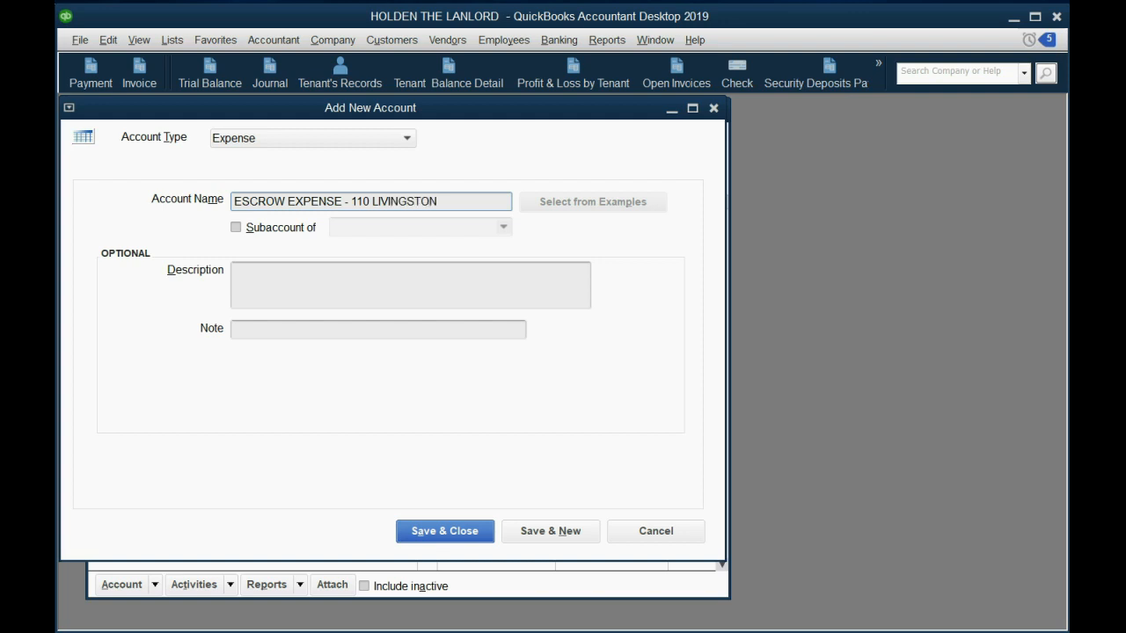
left_click(443, 531)
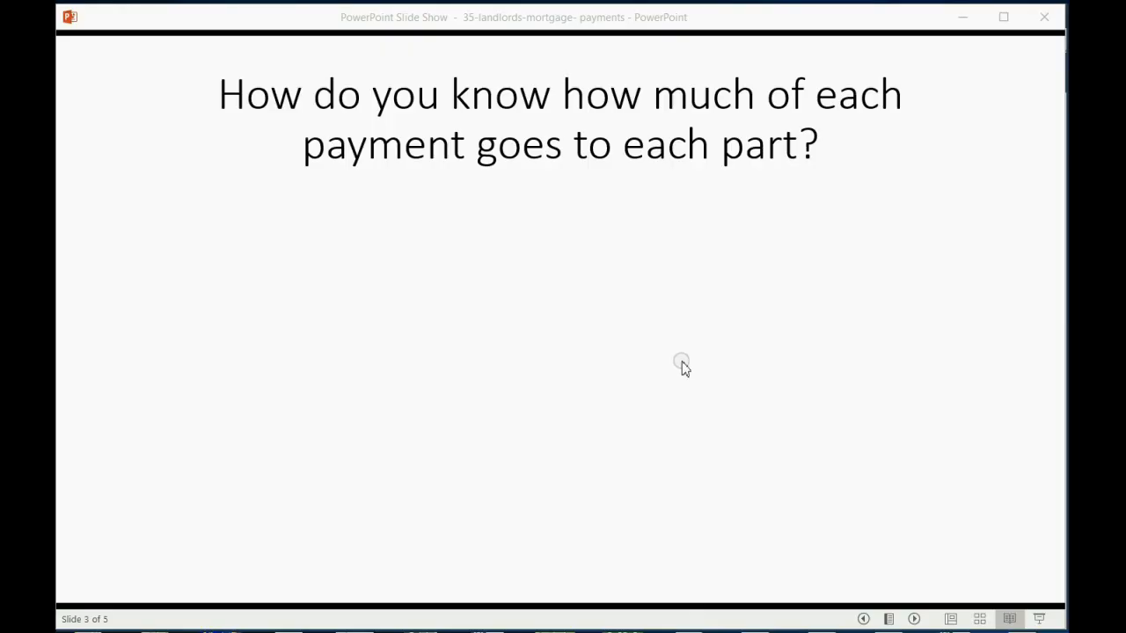
mouse_move(644, 398)
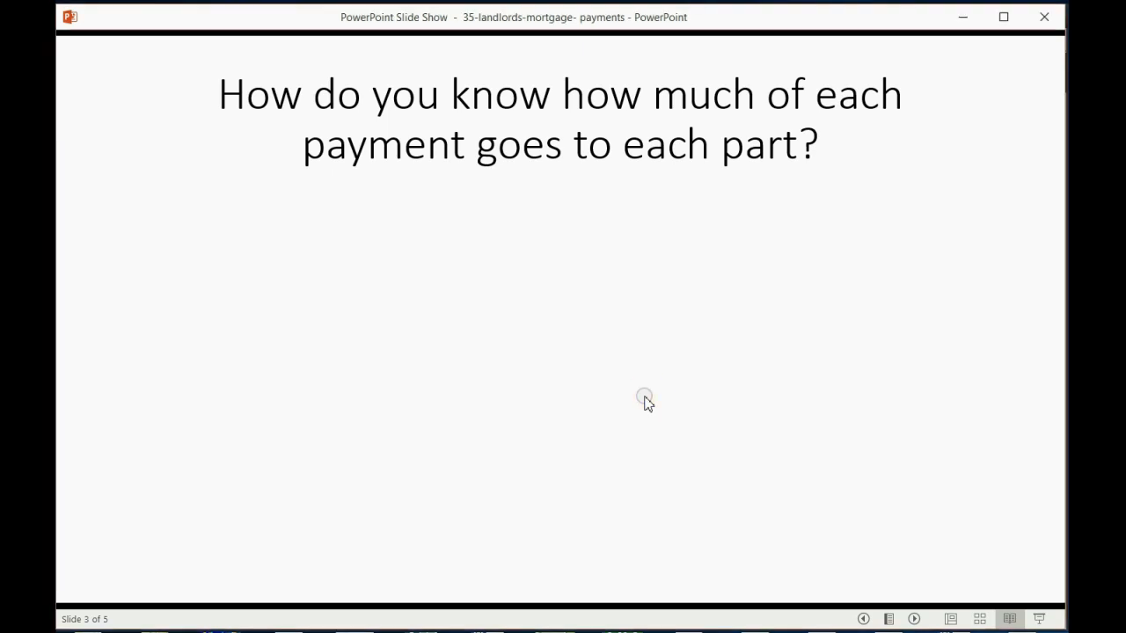
- Advance the slide show to the slide asking how each payment splits
left_click(644, 398)
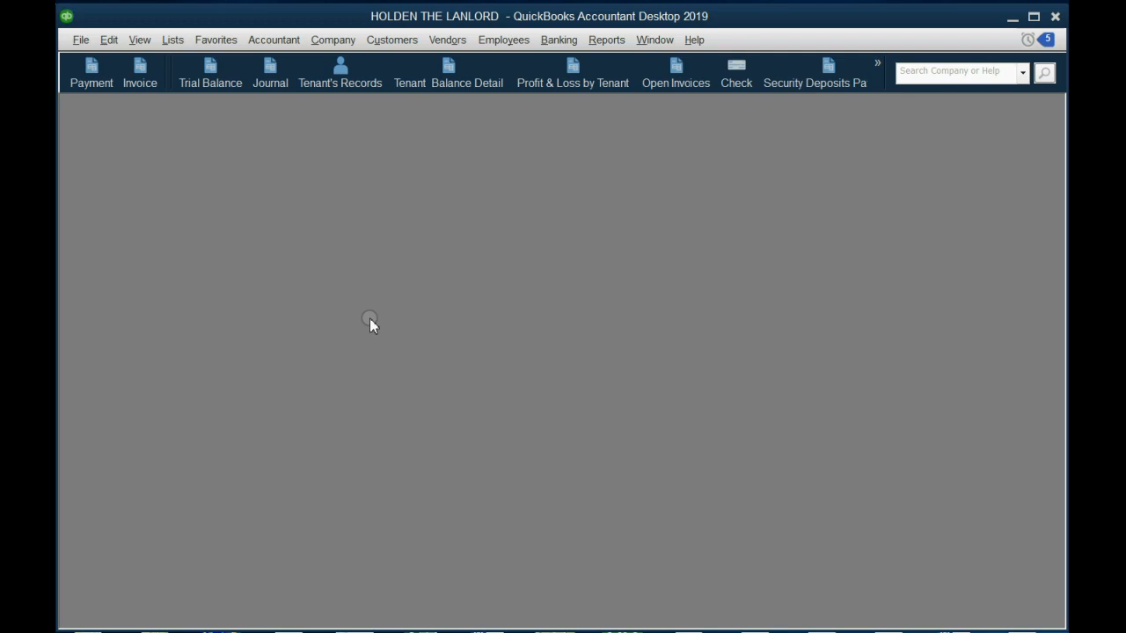
- Review the Trial Balance report, then begin a new check drawn on CASH IN BANK
left_click(210, 74)
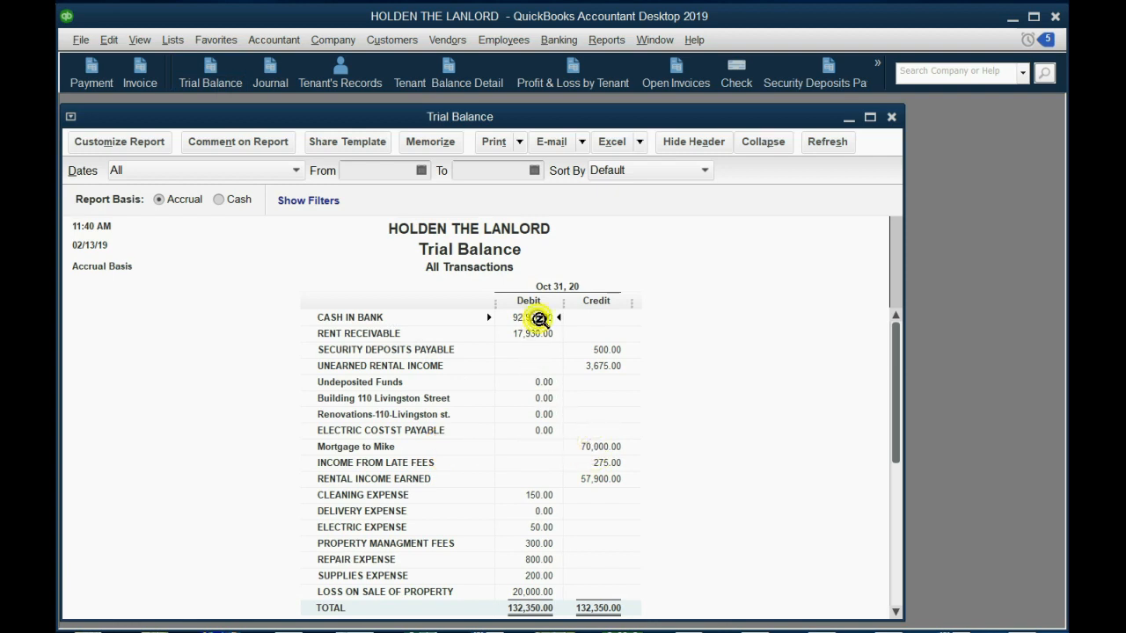
mouse_move(552, 141)
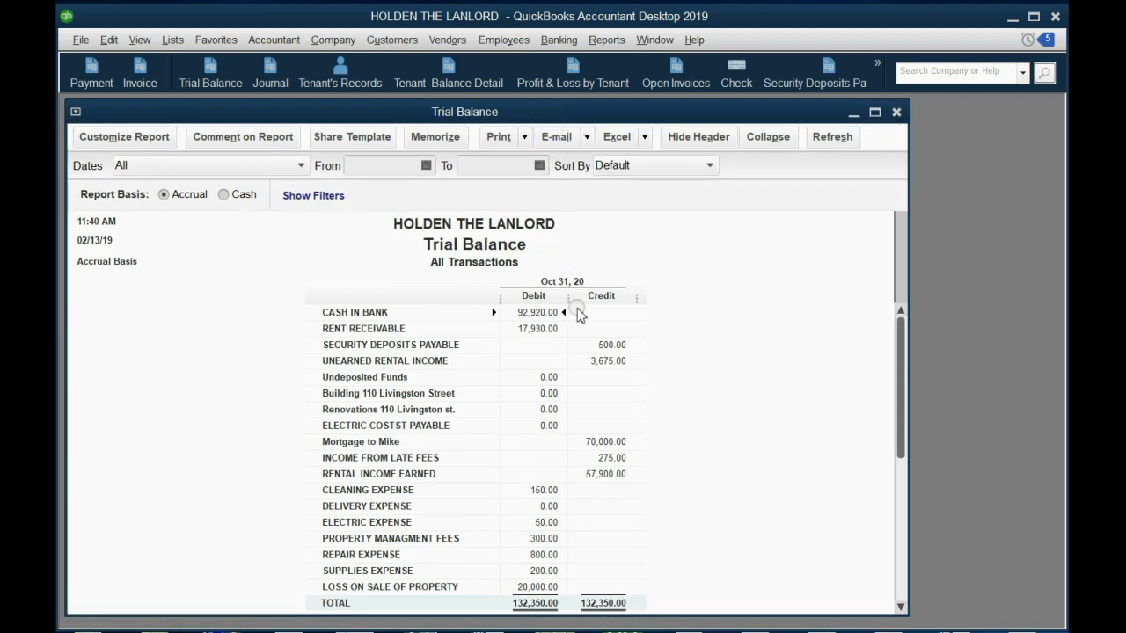
mouse_move(517, 491)
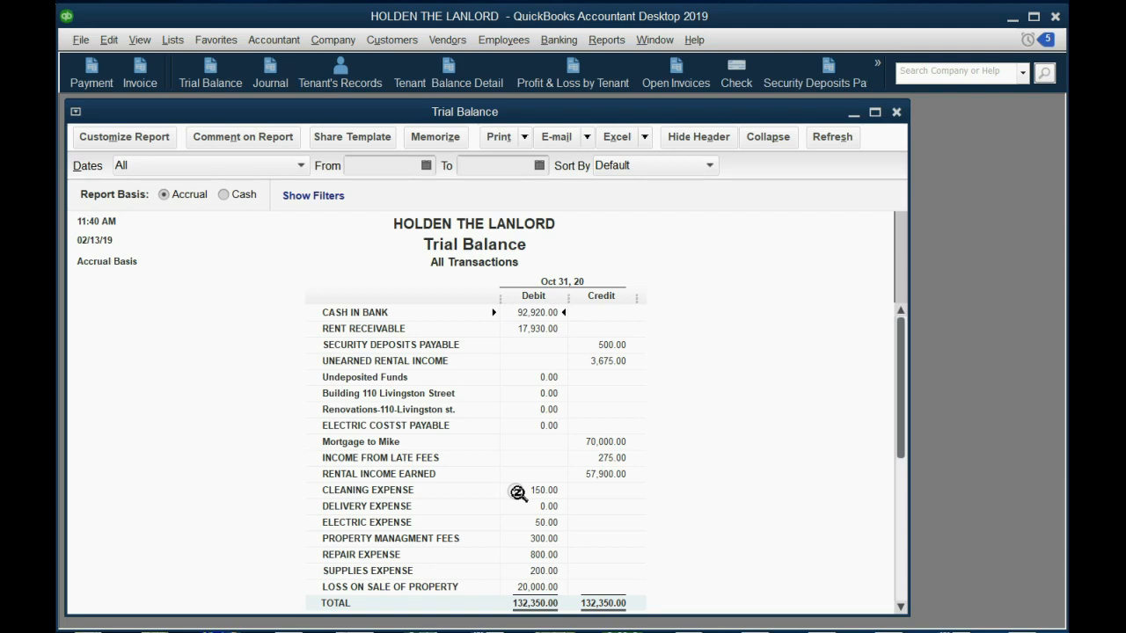
mouse_move(518, 492)
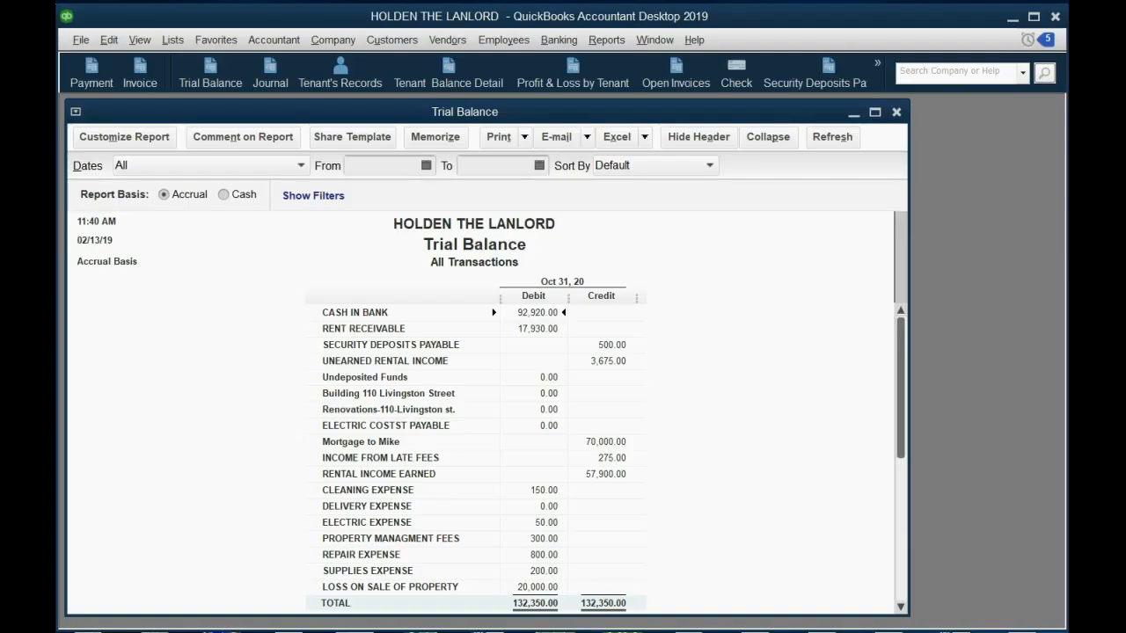
left_click(735, 70)
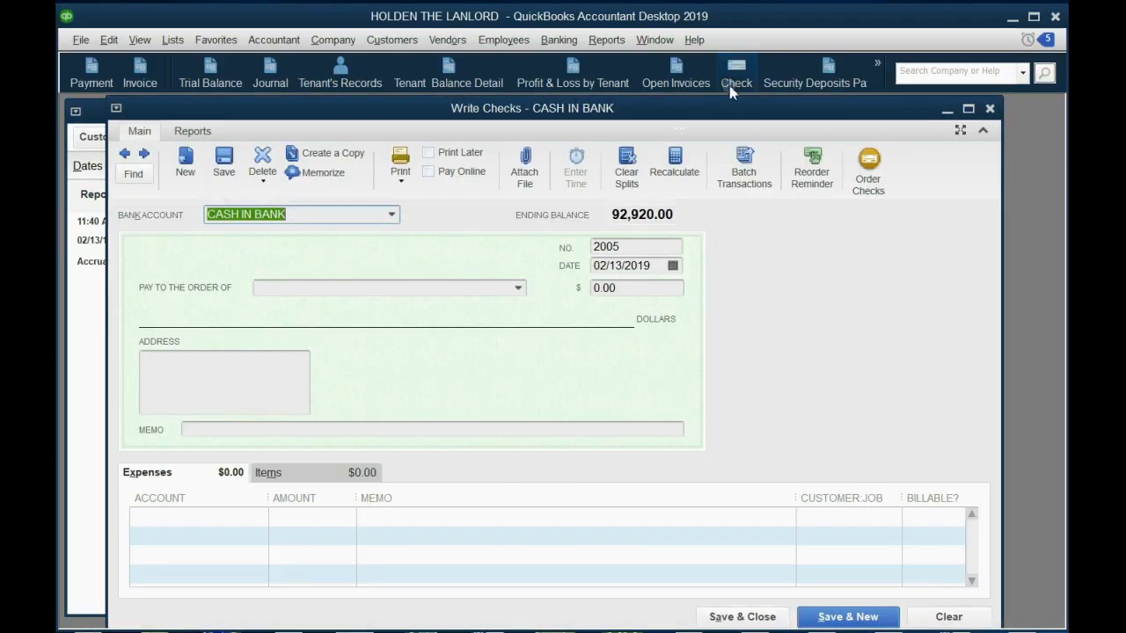
- Date the check 11/01/2020, pay it to Mighty Mike's Mortgages for 500
left_click(672, 266)
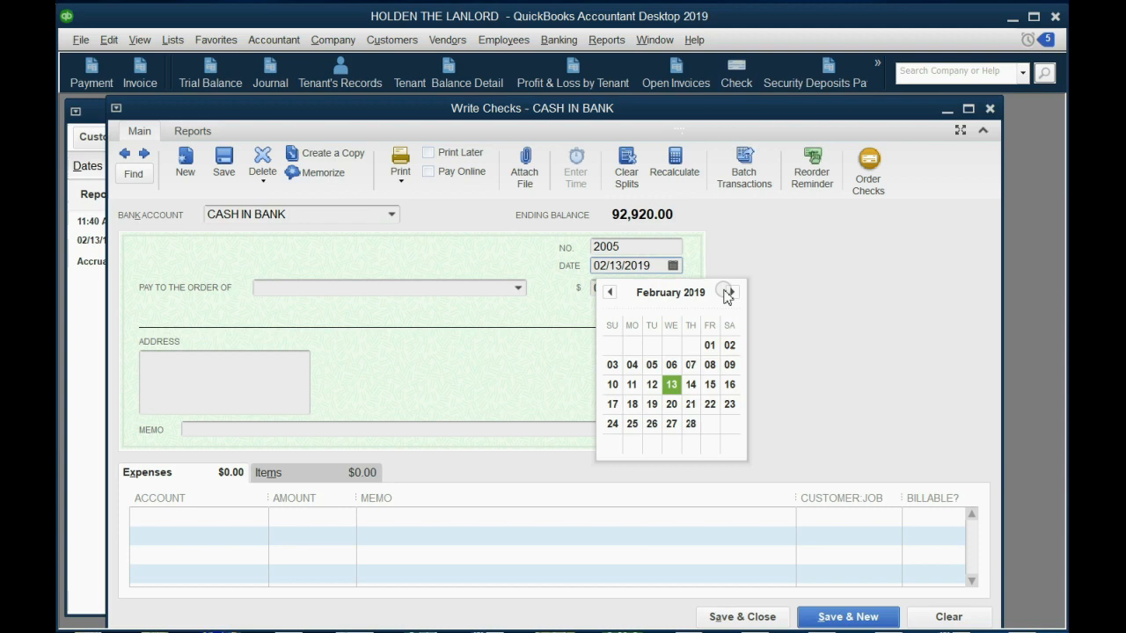
left_click(732, 292)
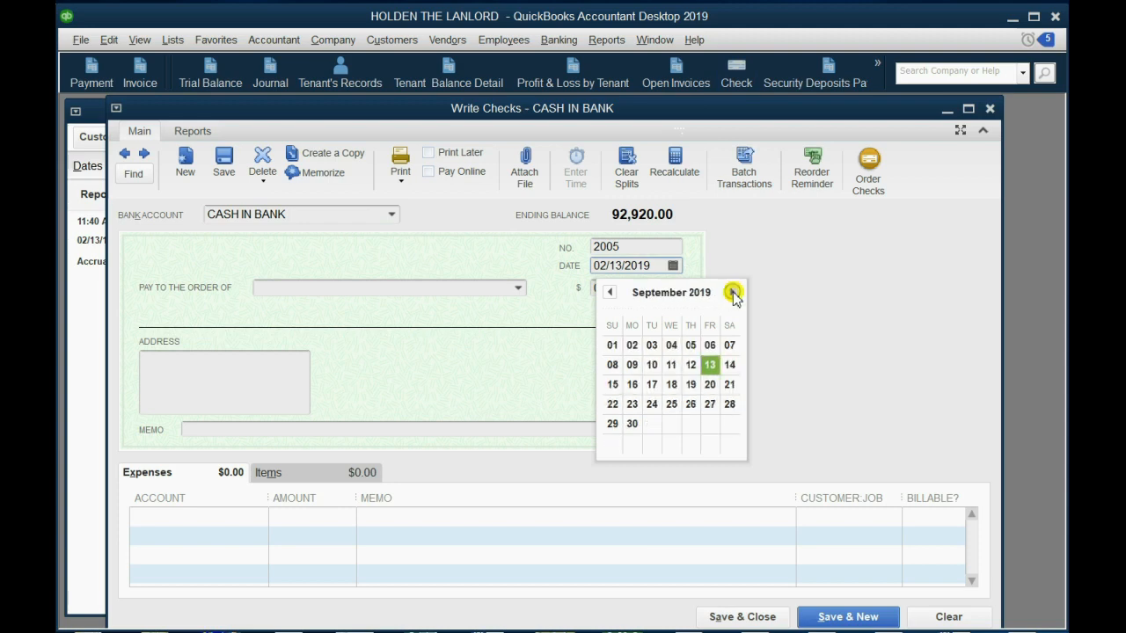
left_click(732, 292)
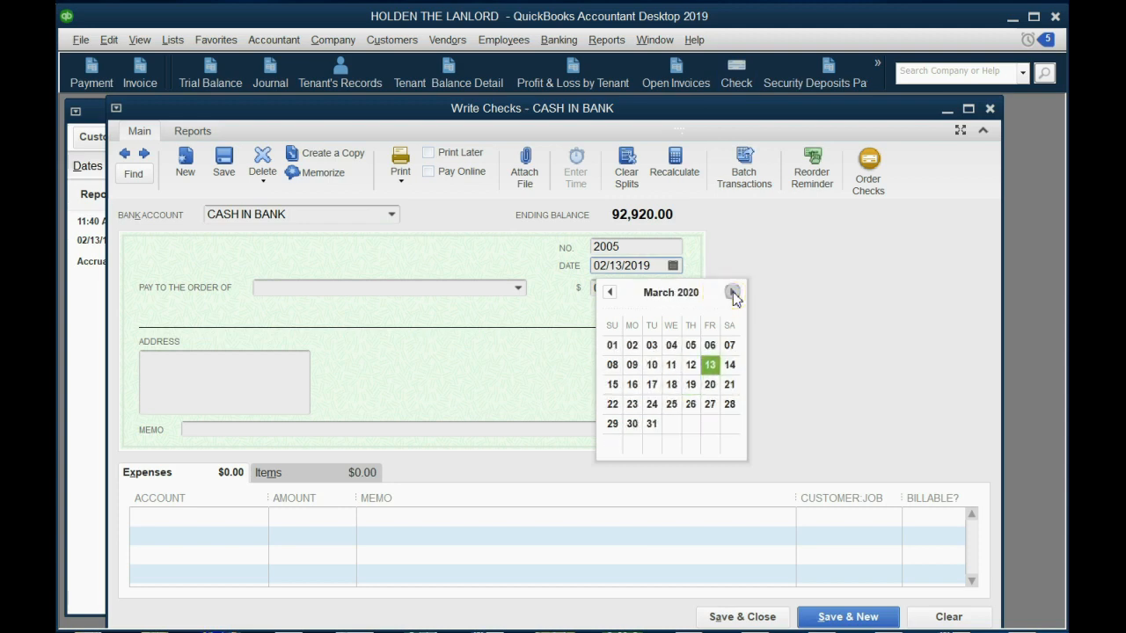
left_click(732, 292)
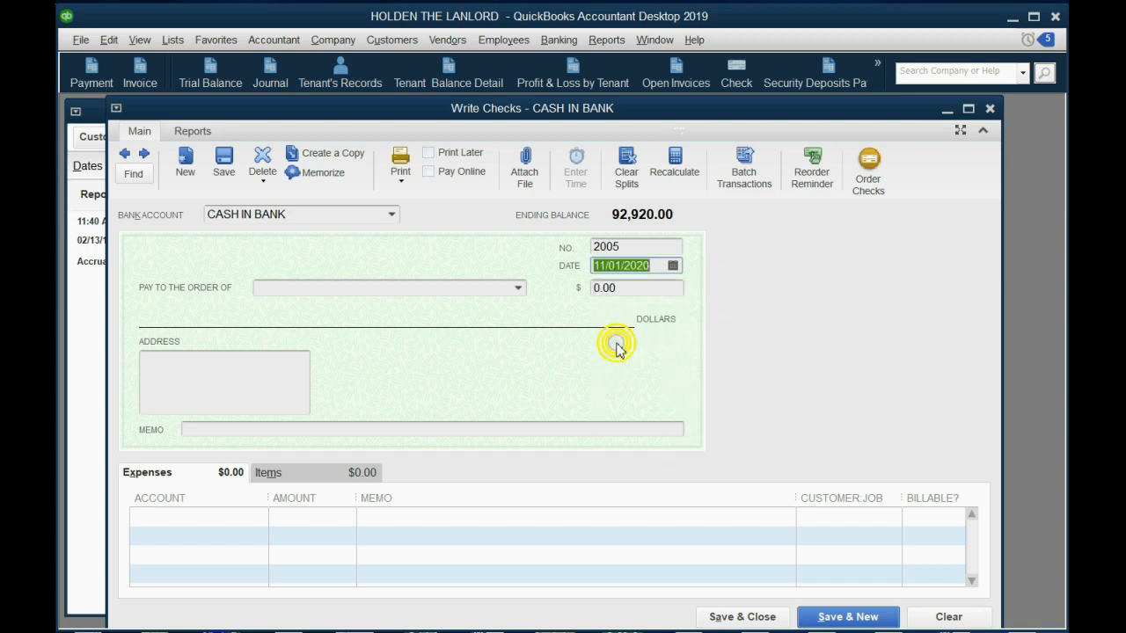
left_click(518, 288)
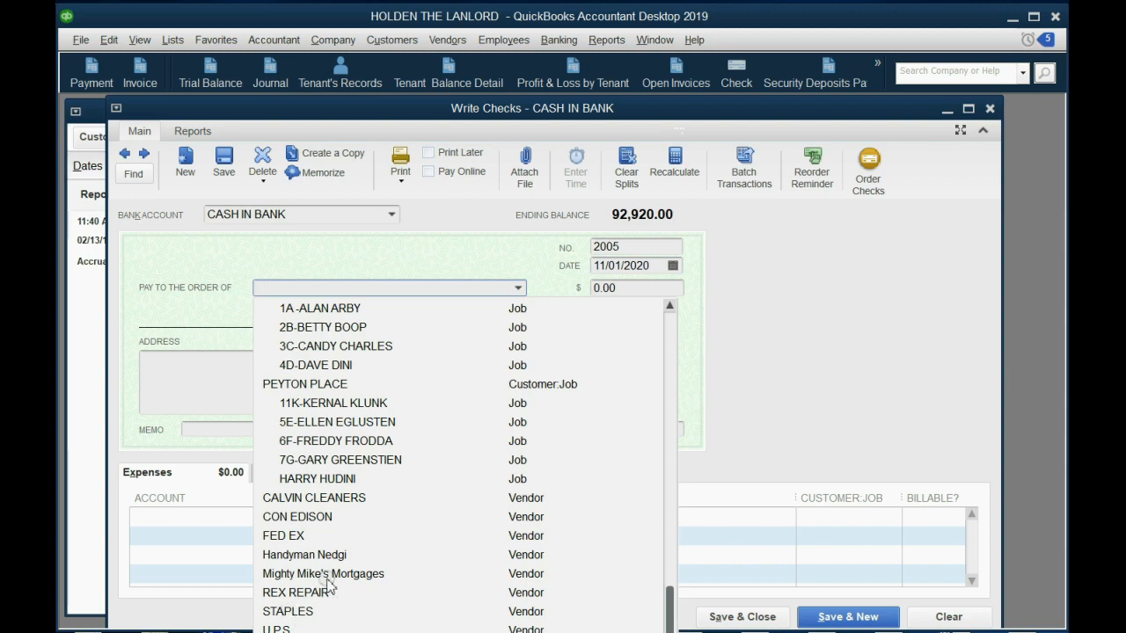
left_click(324, 573)
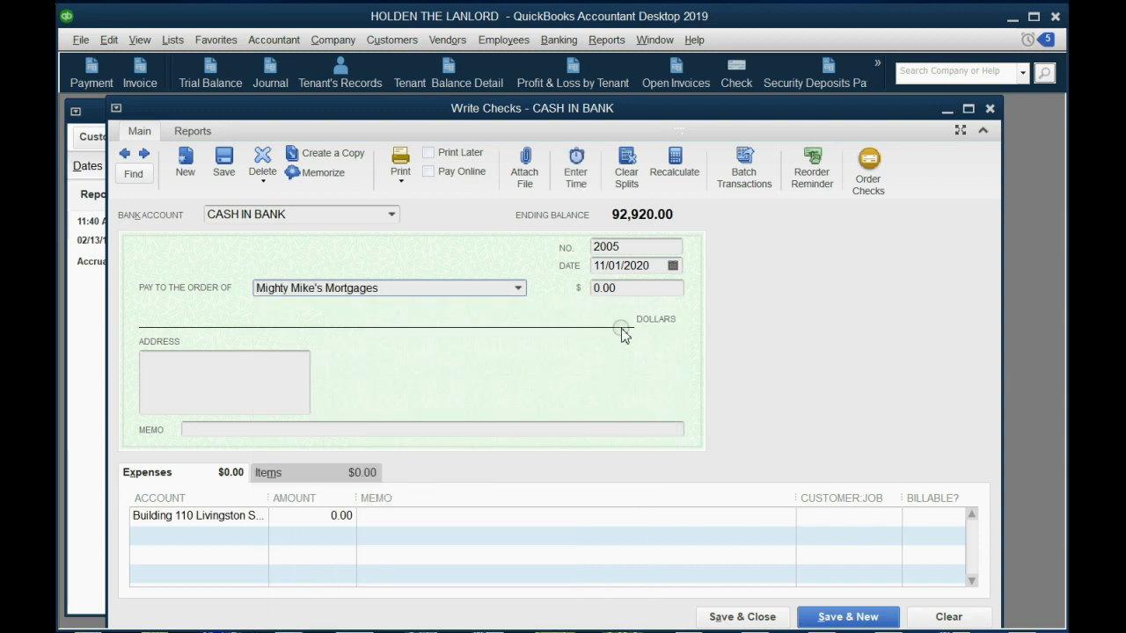
left_click(628, 288)
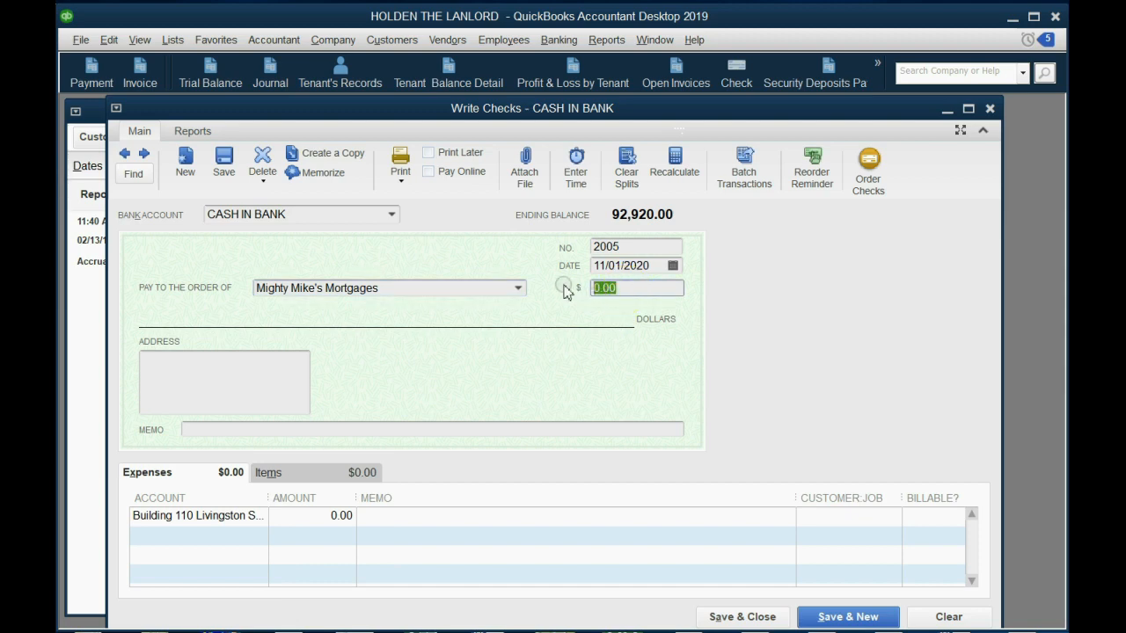
type("500")
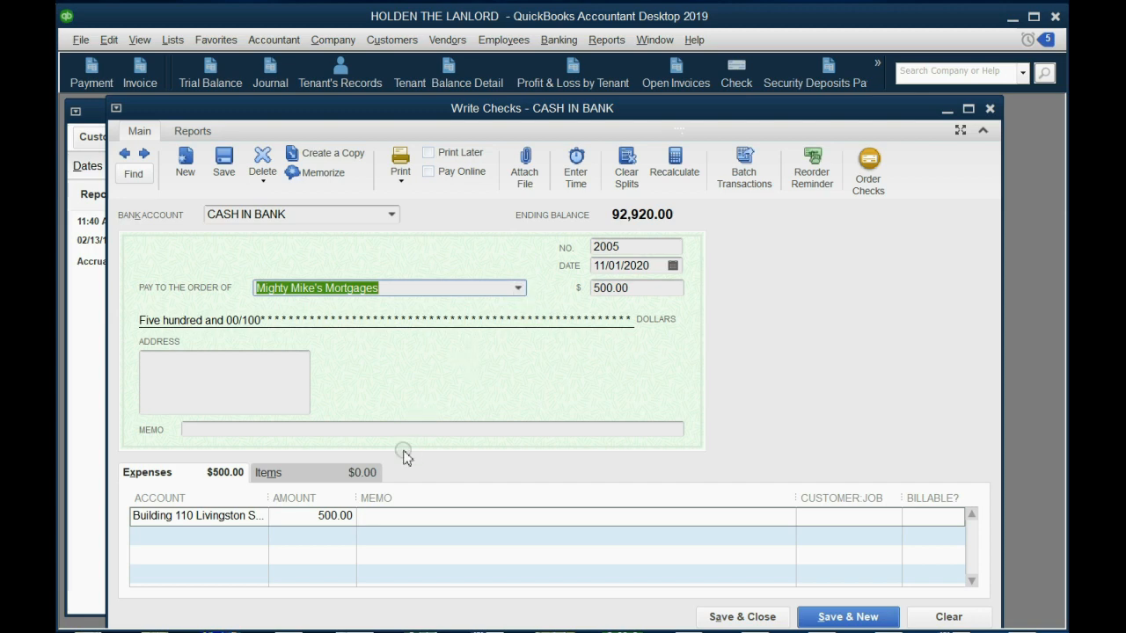
- Split the expenses: Escrow Expense 100, Interest Expense 100, Mortgage to Mike 300
left_click(197, 516)
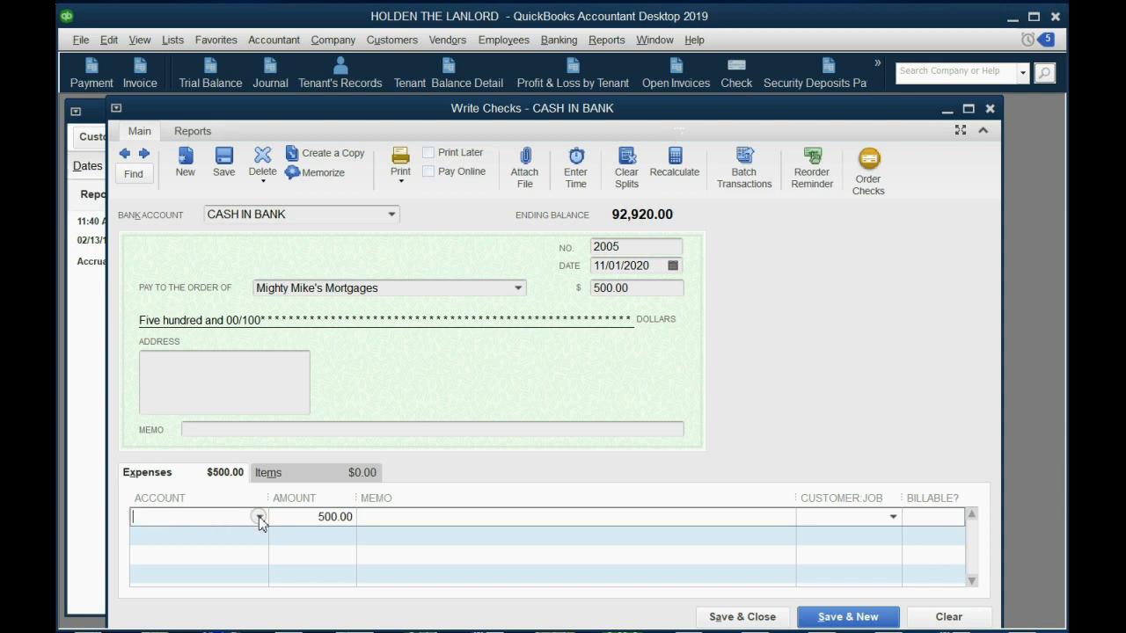
left_click(259, 517)
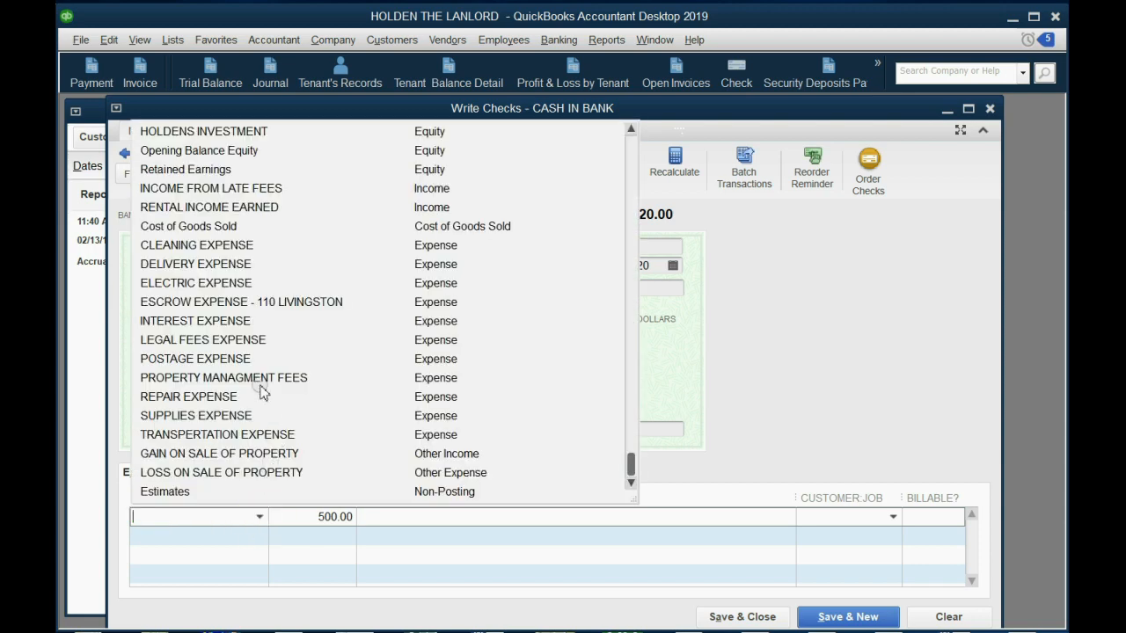
mouse_move(236, 320)
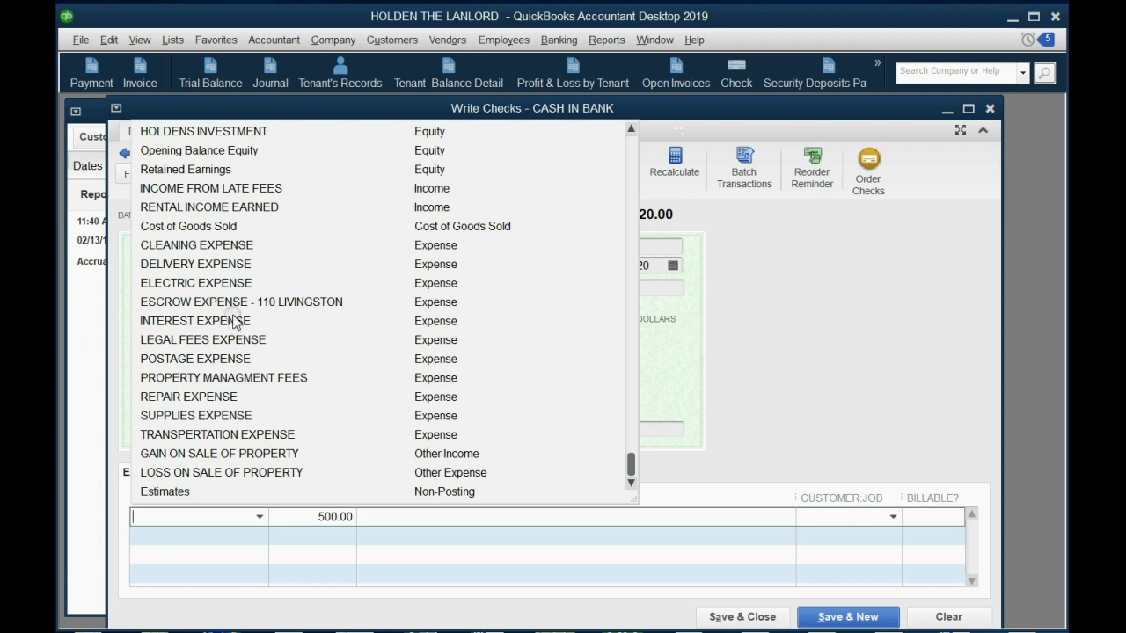
left_click(239, 303)
type("1")
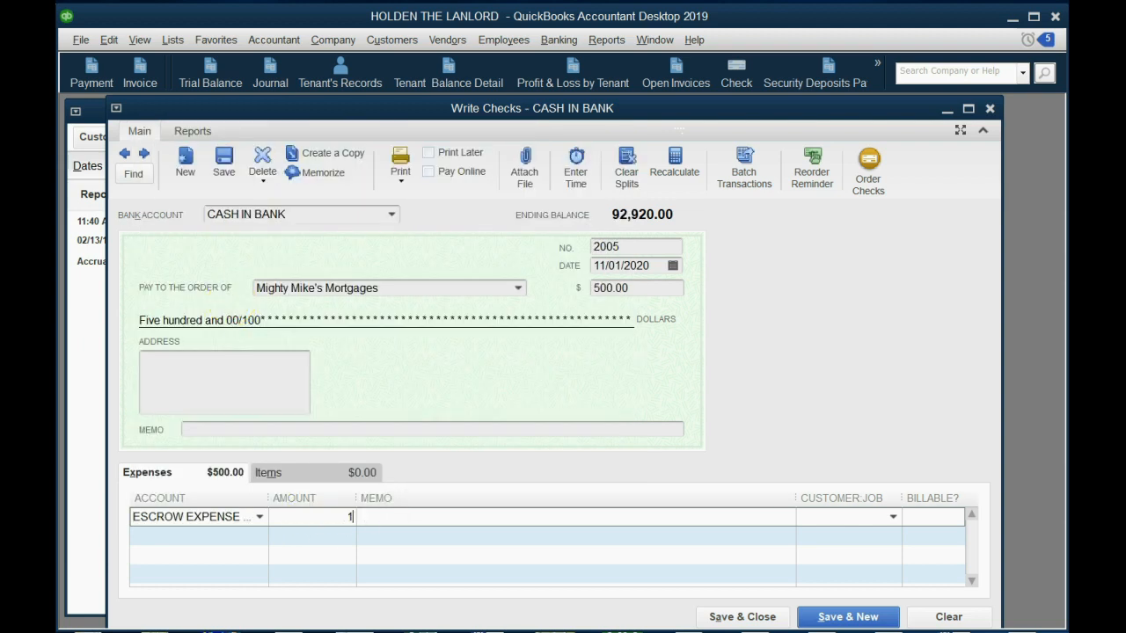
type("00")
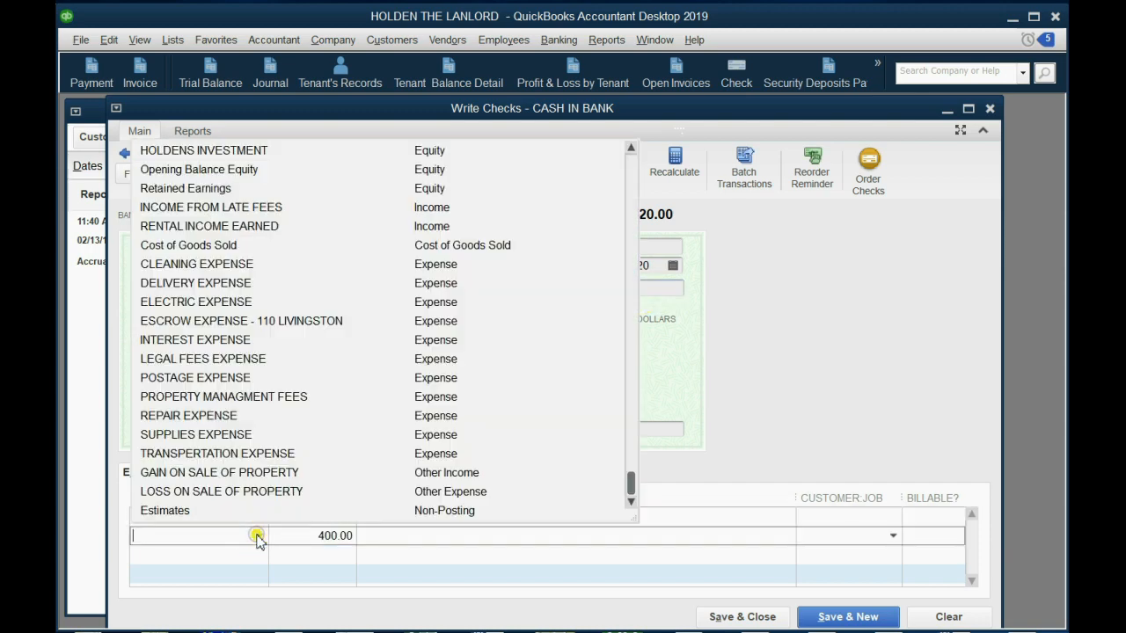
mouse_move(246, 419)
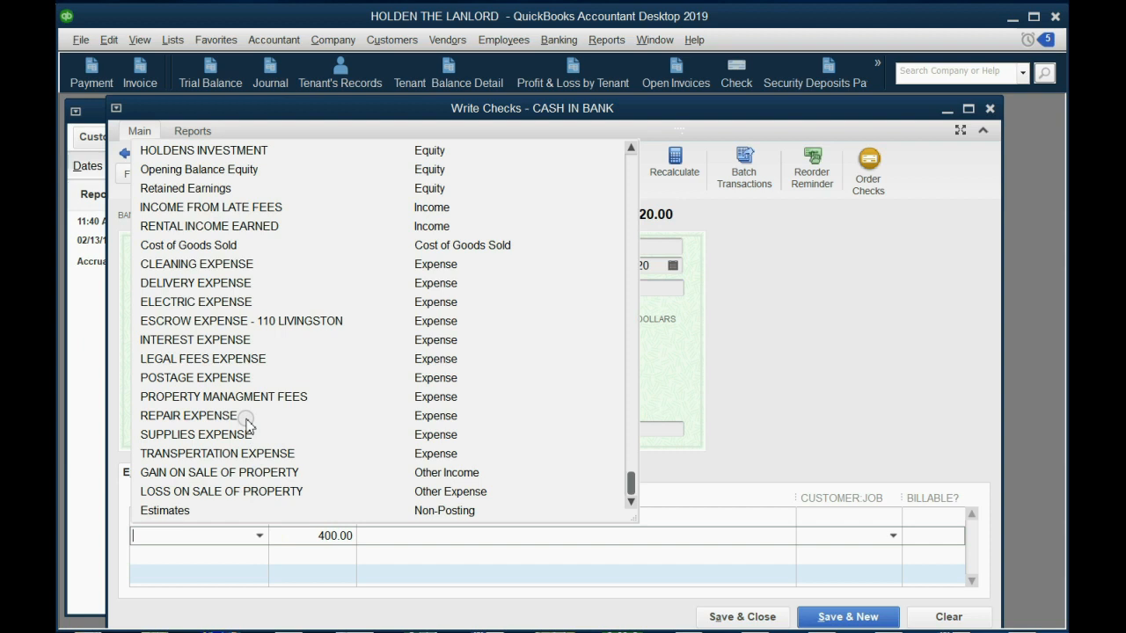
mouse_move(228, 377)
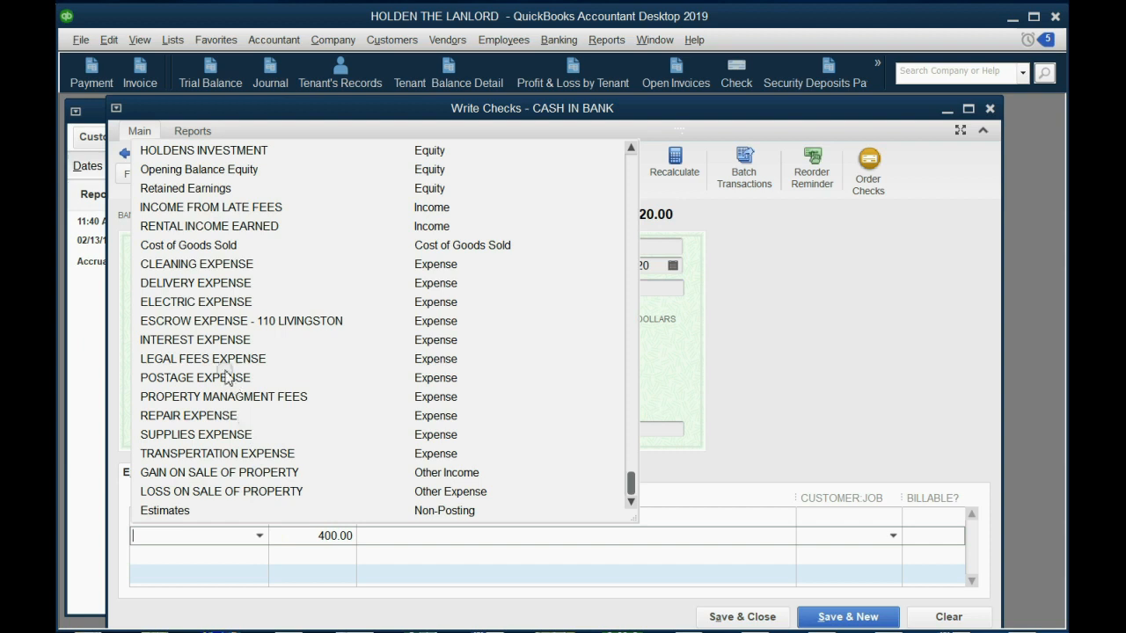
left_click(193, 339)
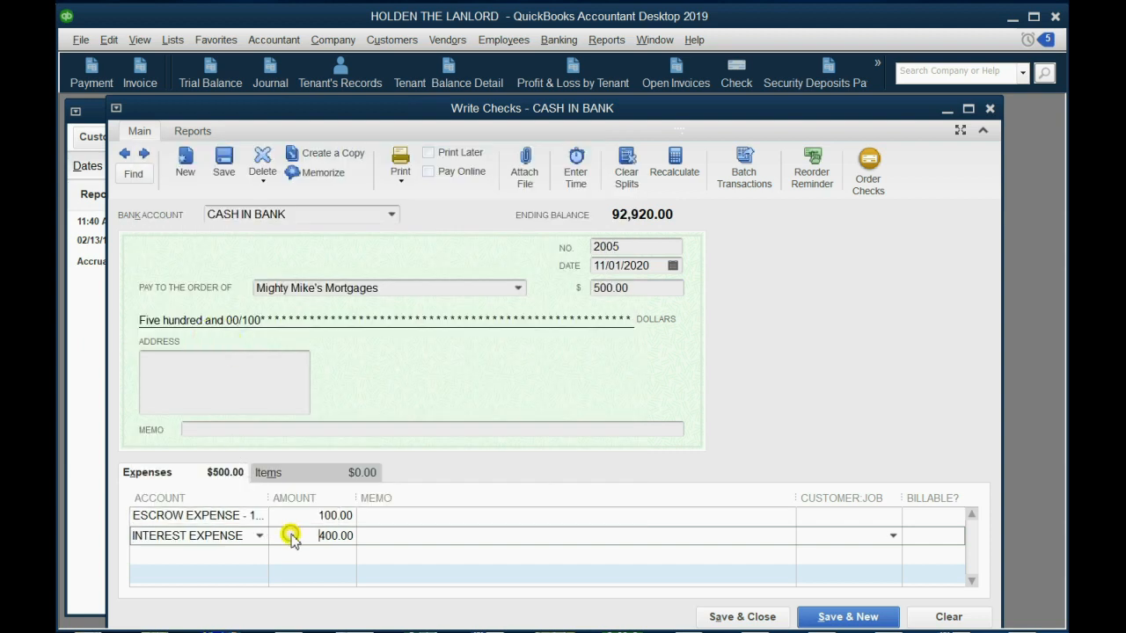
double_click(334, 534)
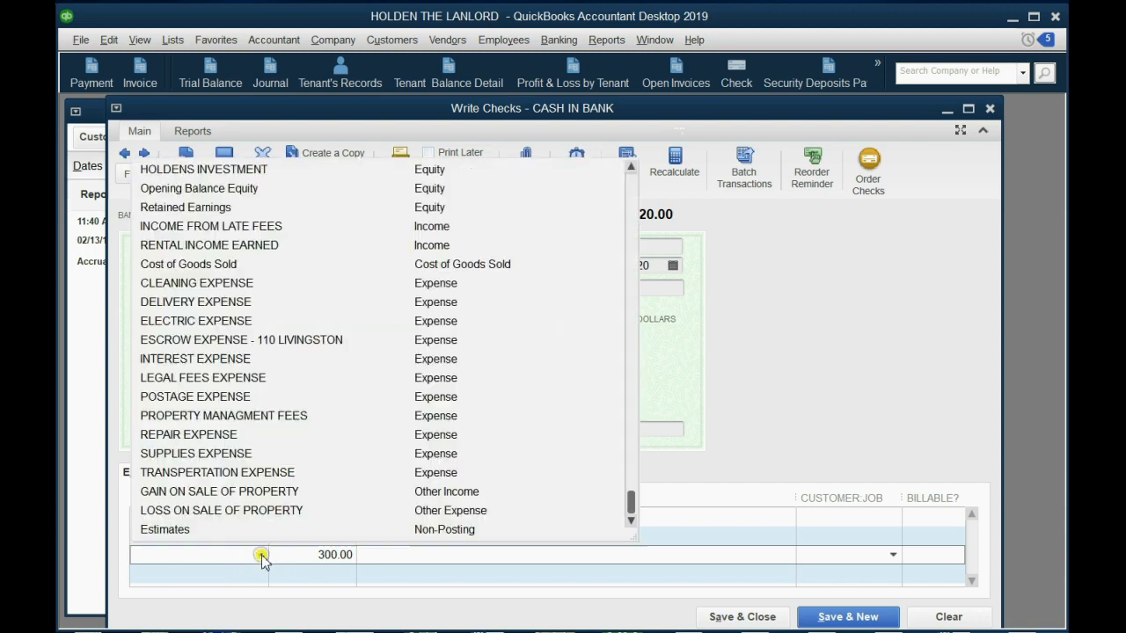
scroll("up", 3)
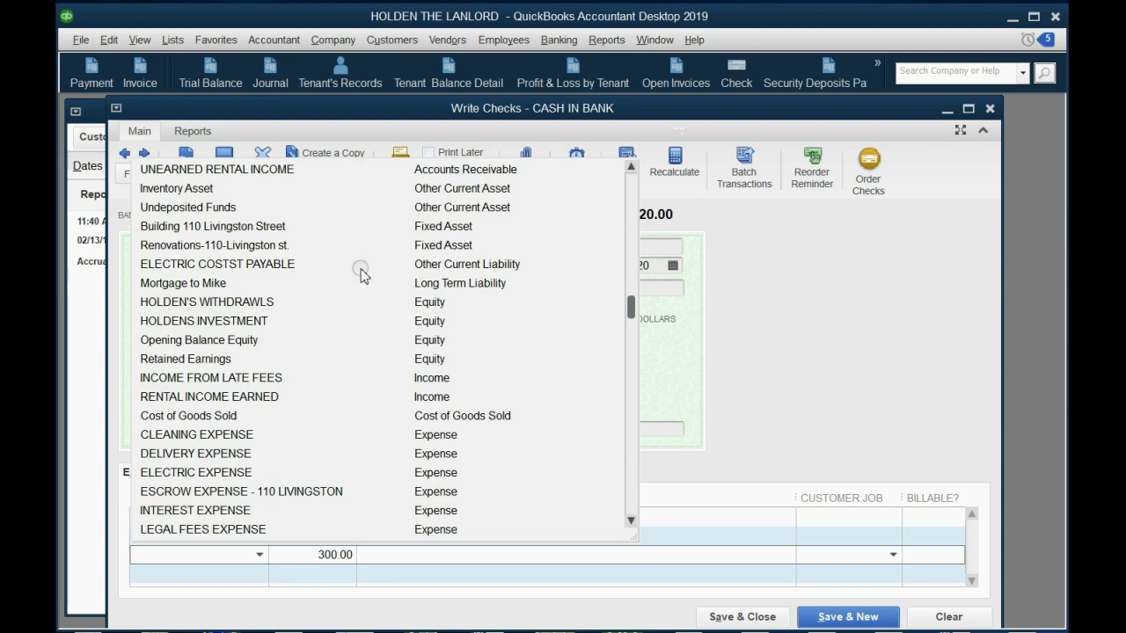
left_click(183, 282)
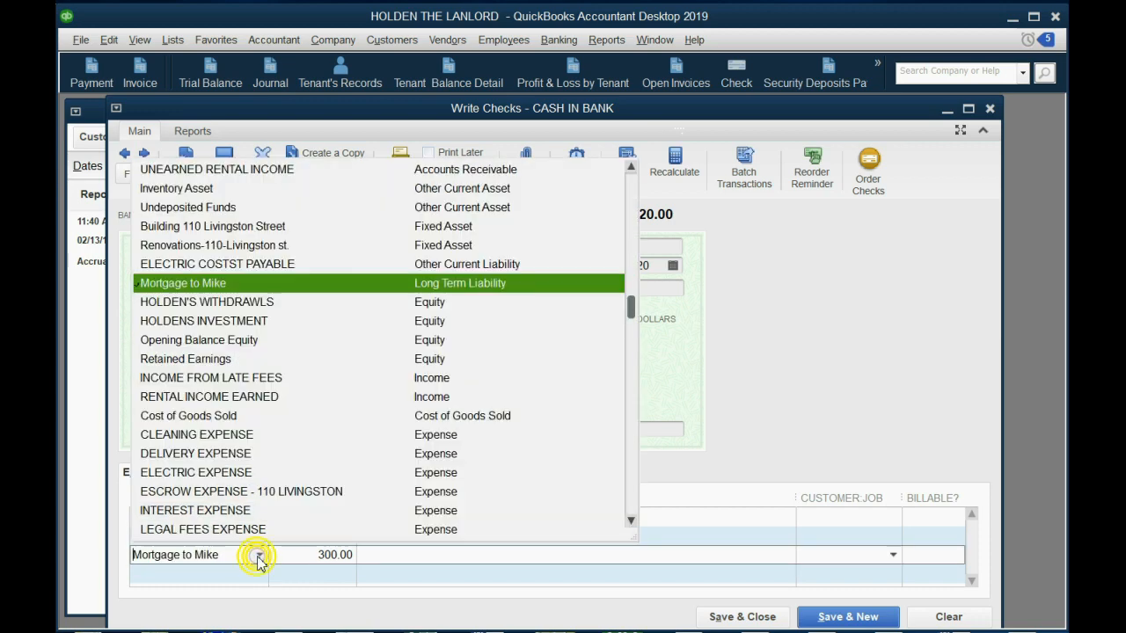
left_click(183, 282)
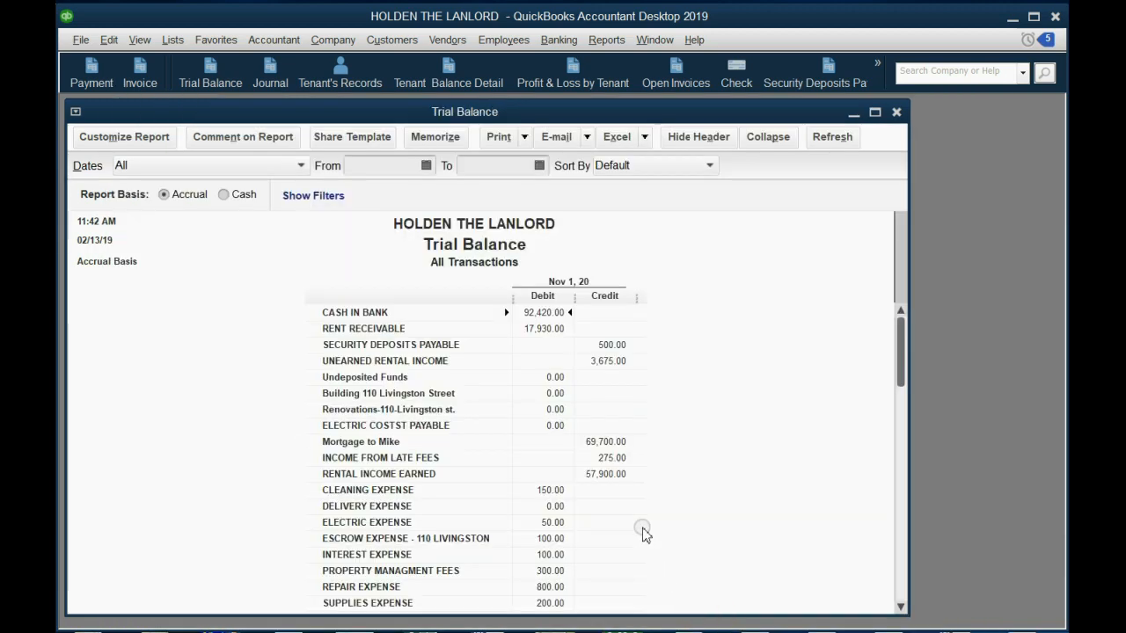
mouse_move(581, 454)
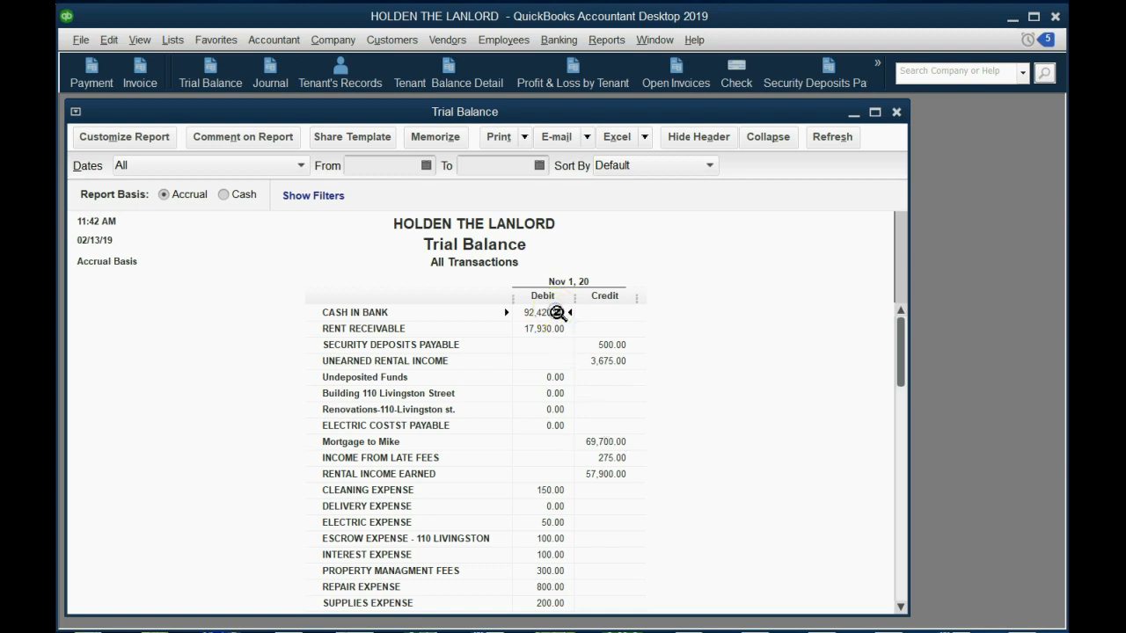
- Scroll the trial balance down to its totals of 132,050.00 debits and credits
scroll("down", 3)
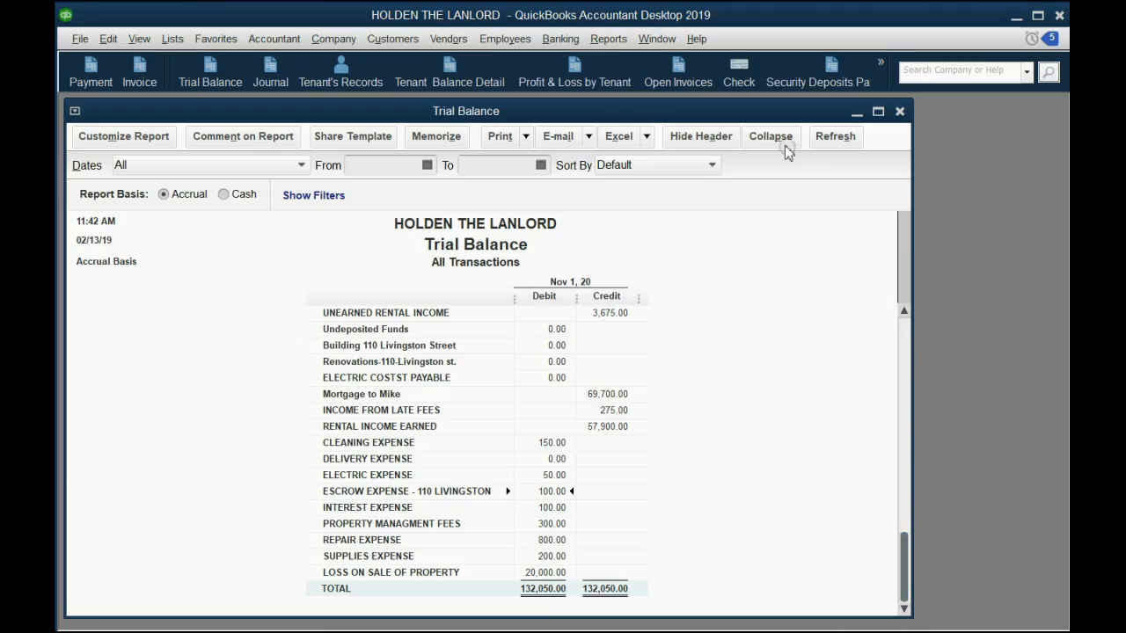
- Date check 2006 12/01/2020, payable to Mighty Mike's Mortgages for 500.00
left_click(739, 71)
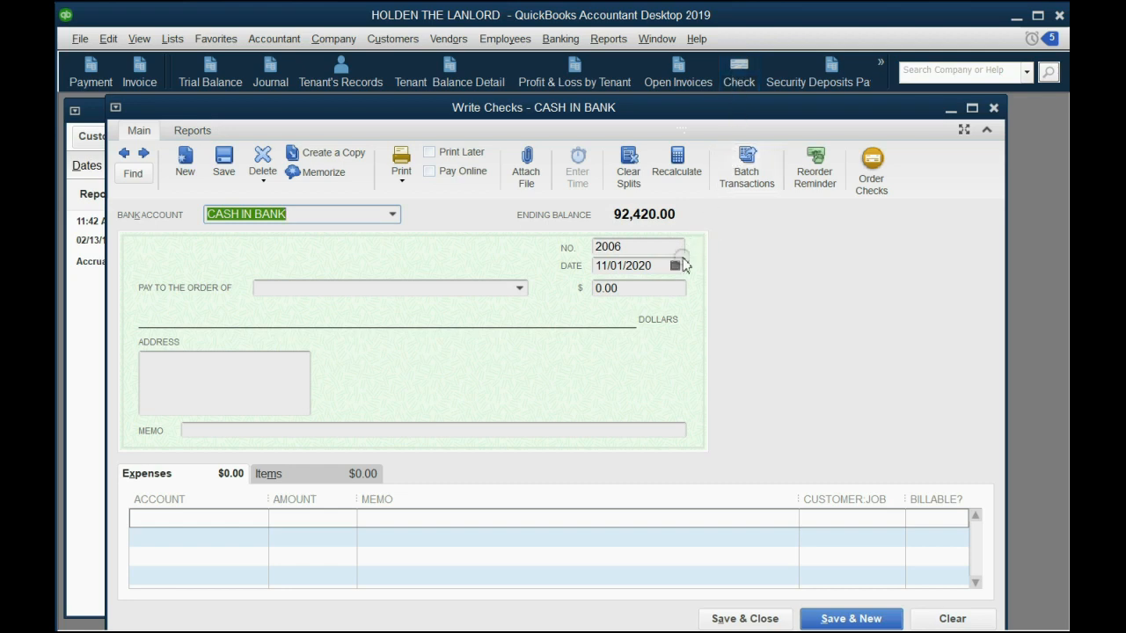
left_click(676, 265)
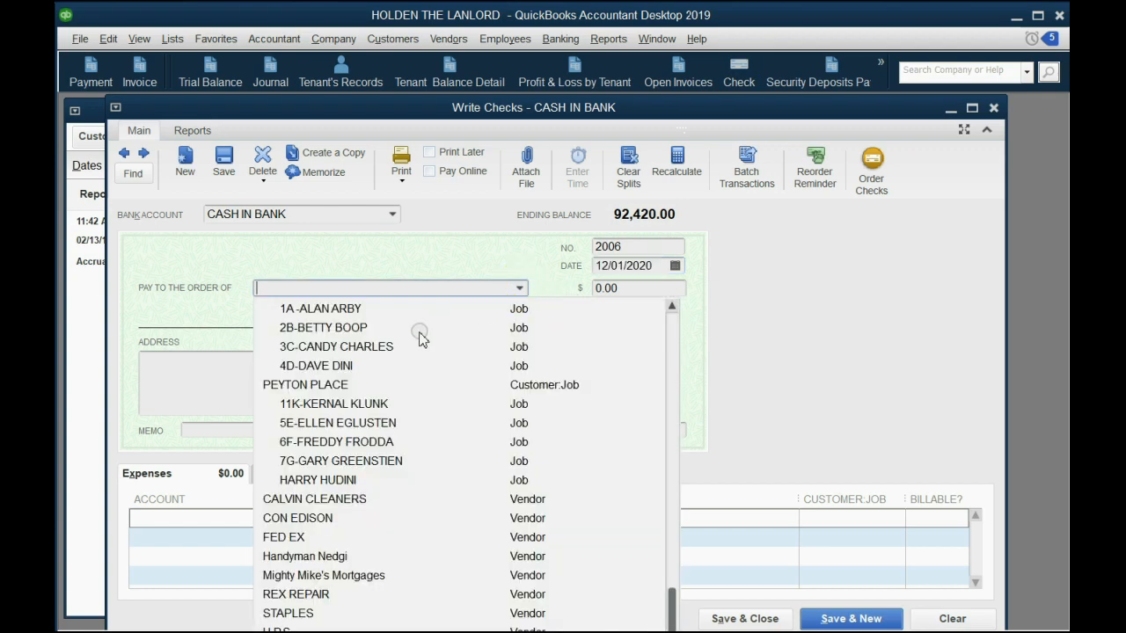
left_click(324, 575)
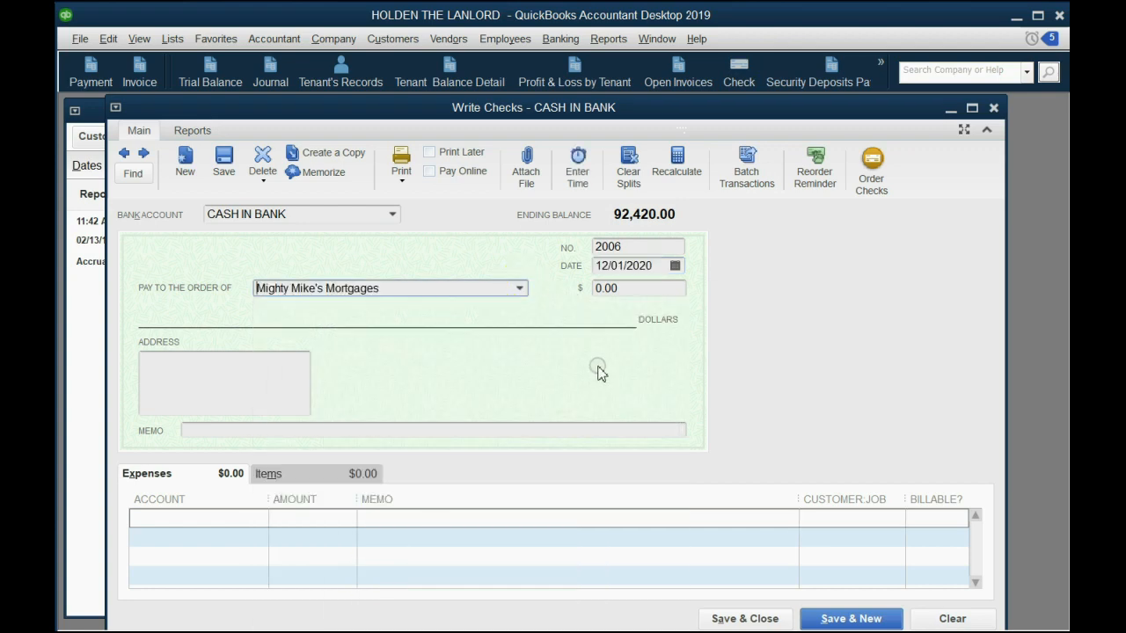
left_click(637, 289)
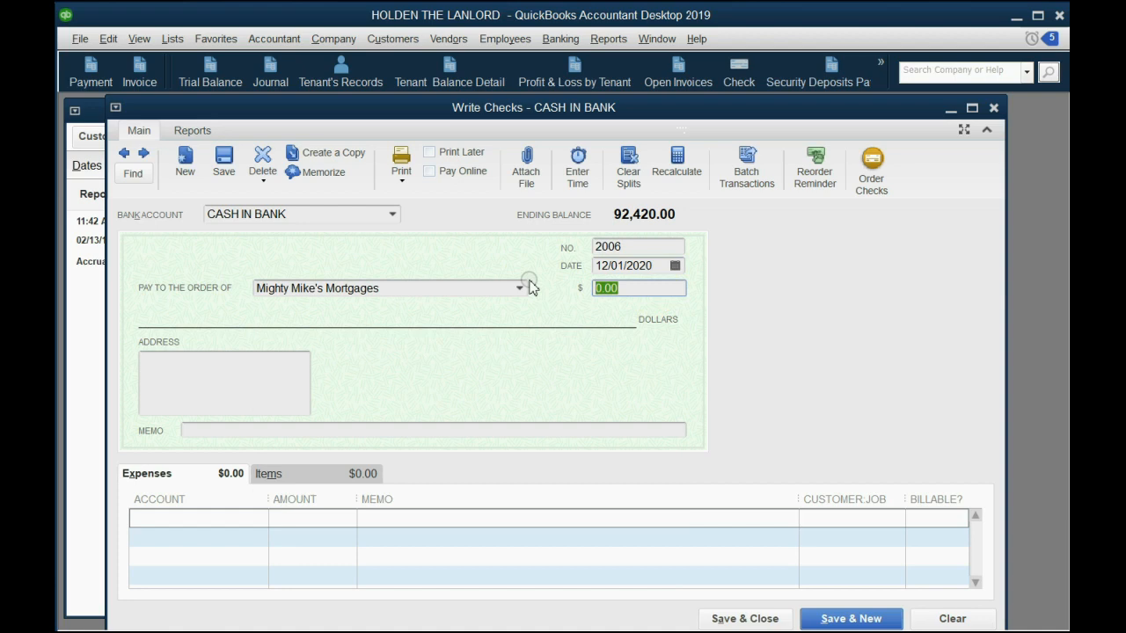
type("500.00")
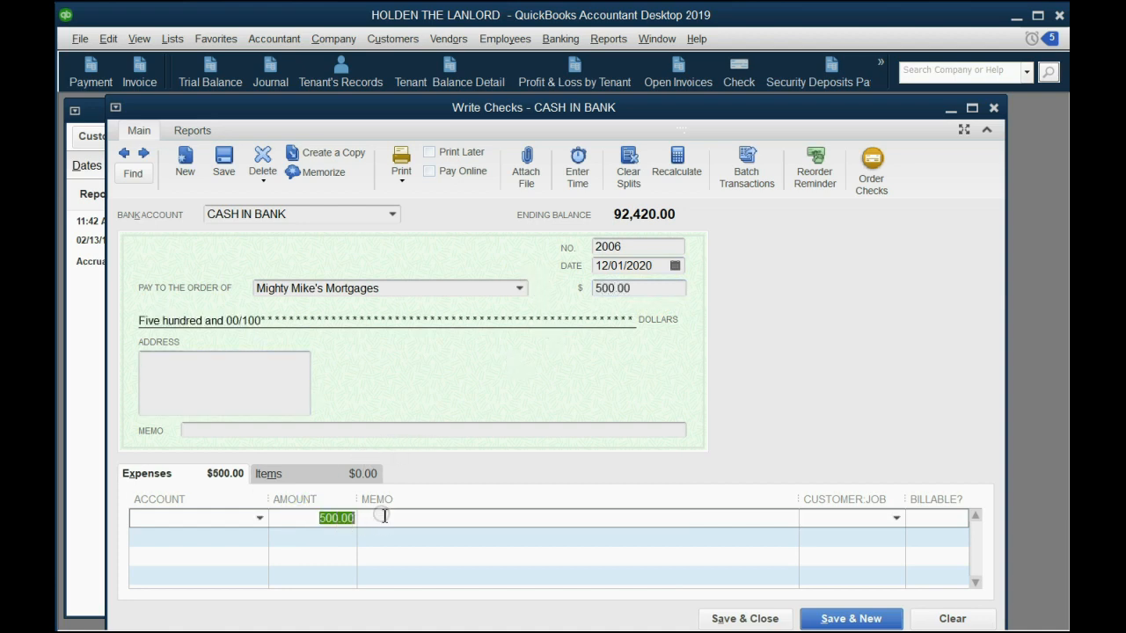
- Split the expenses: ESCROW EXPENSE 100, INTEREST EXPENSE 95, Mortgage to Mike 305
type("100.00")
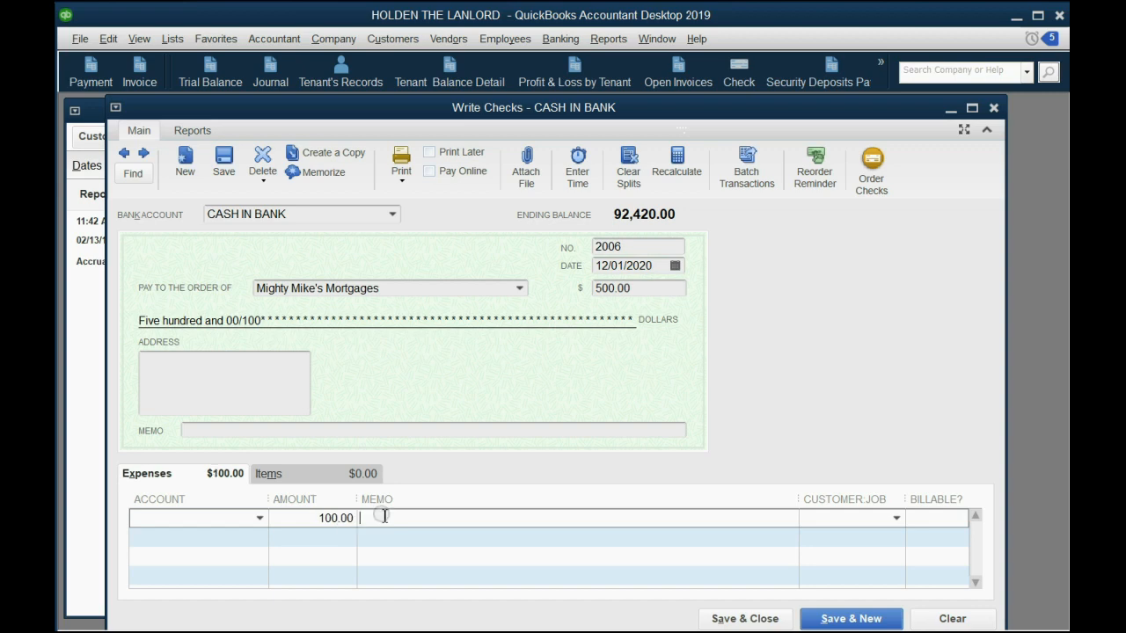
left_click(261, 517)
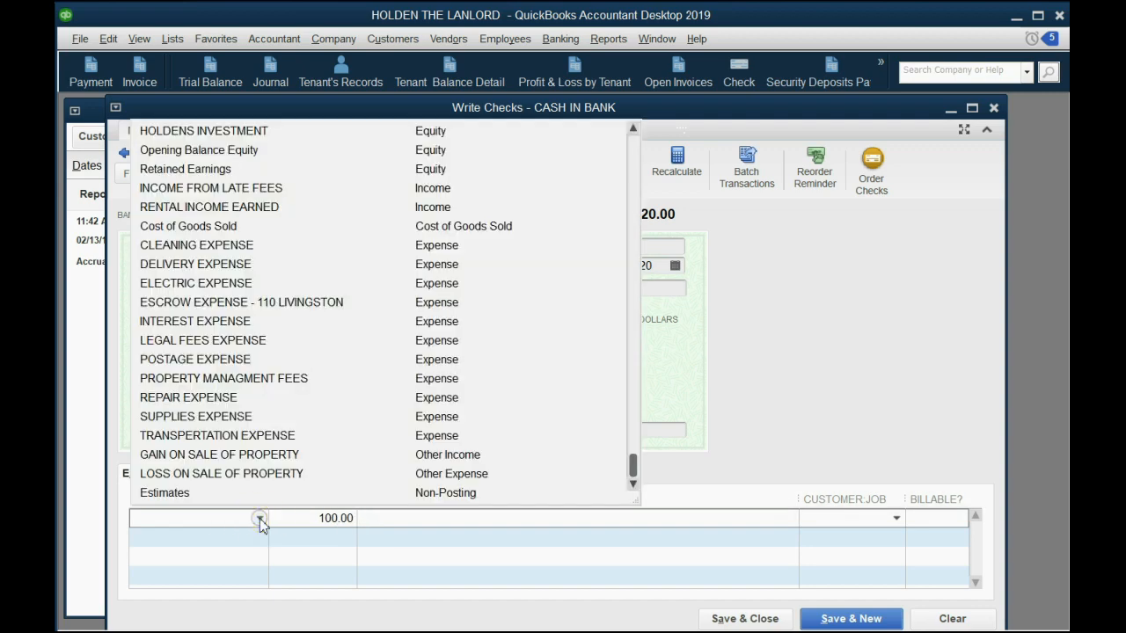
left_click(240, 302)
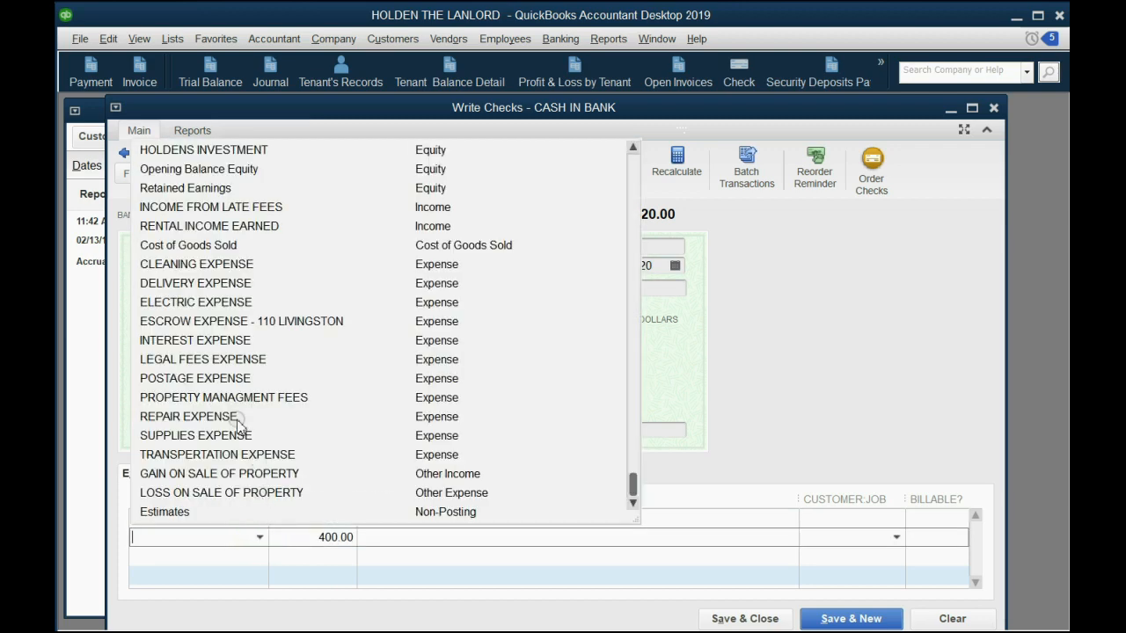
left_click(194, 341)
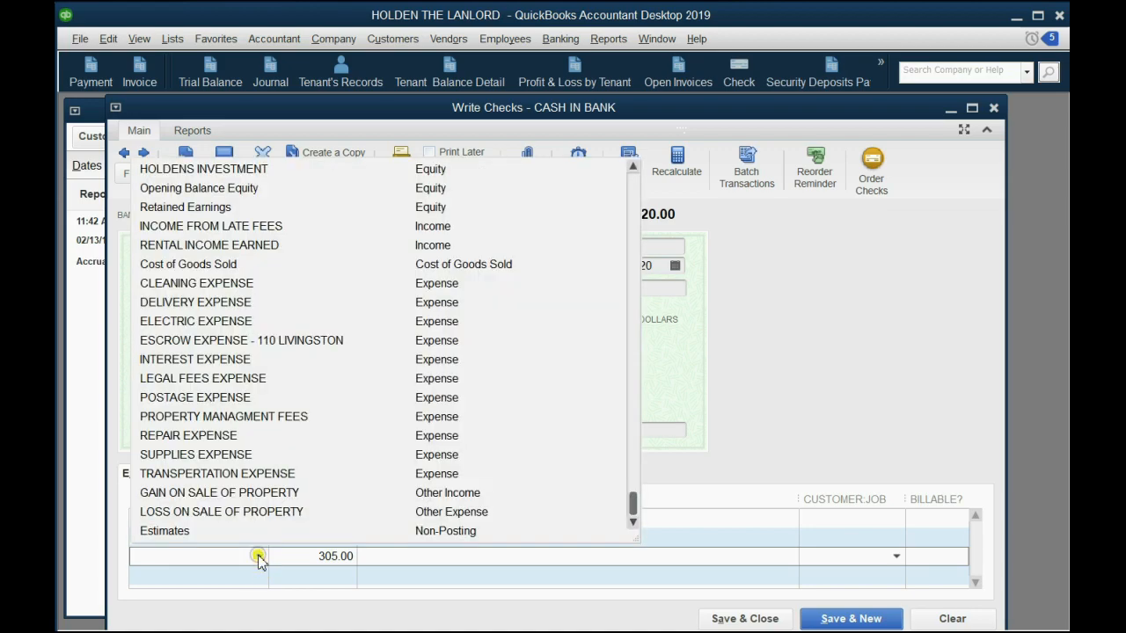
scroll("up", 3)
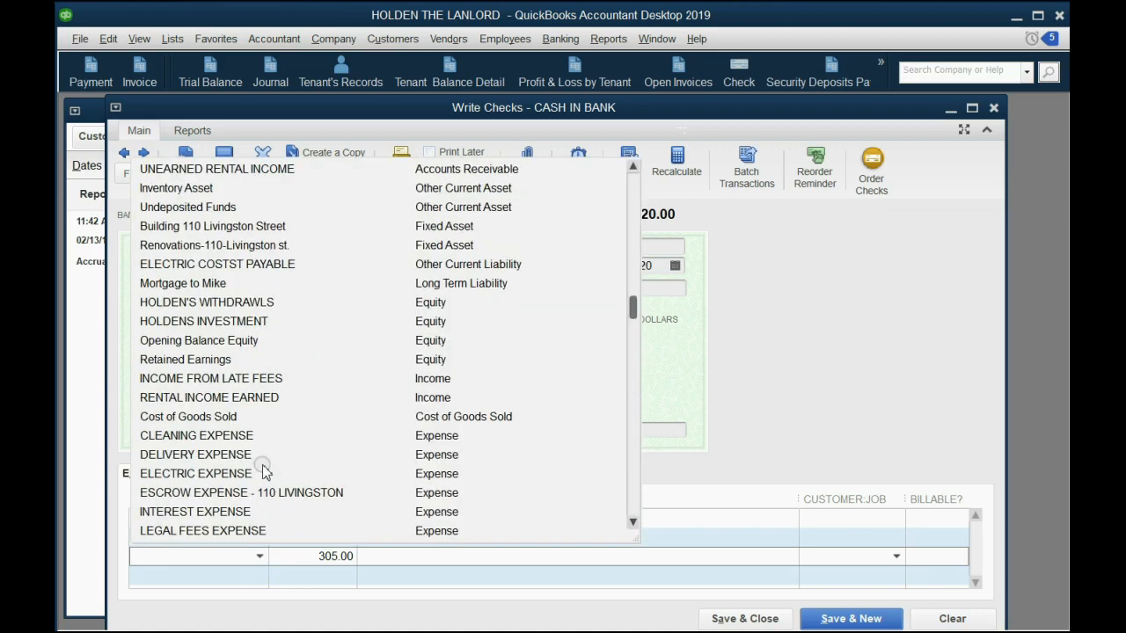
scroll("up", 3)
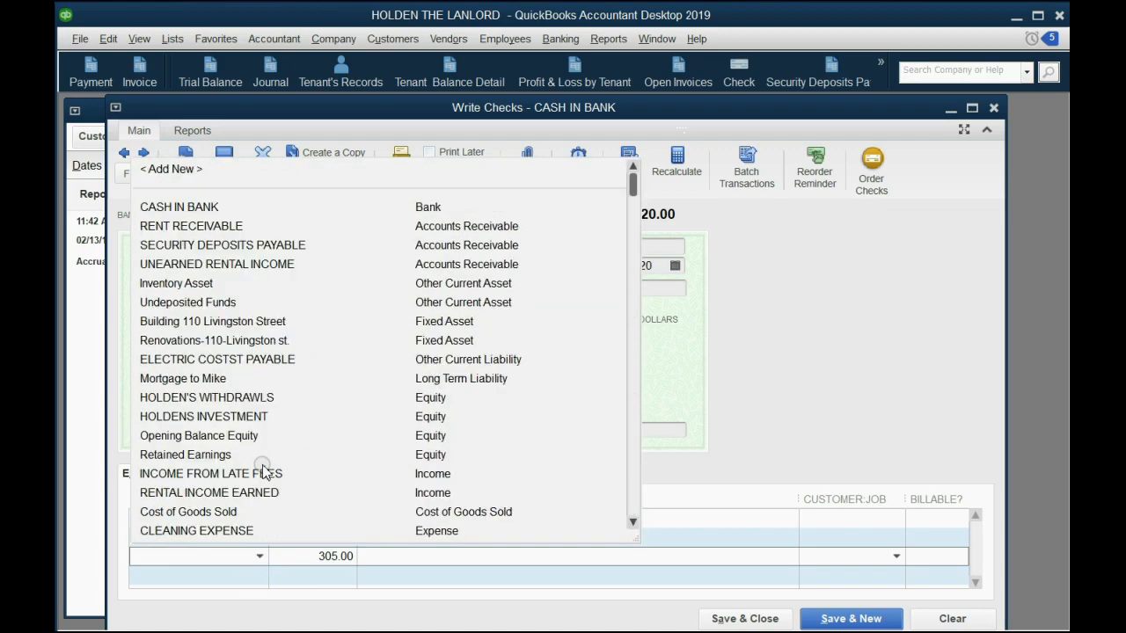
left_click(183, 378)
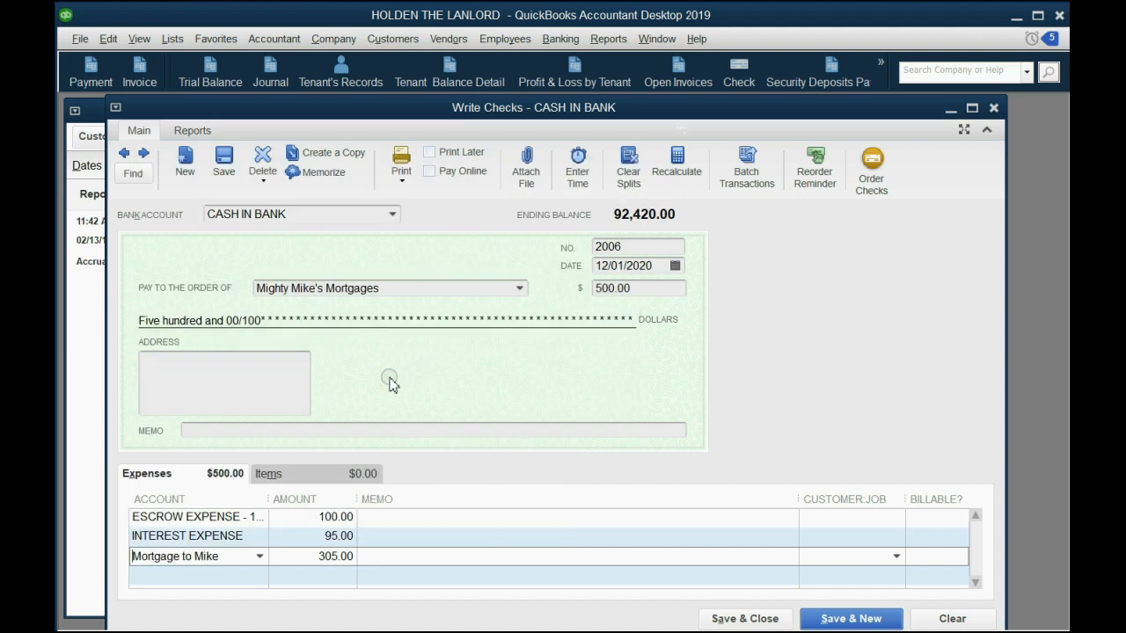
- Review the escrow, interest and Mortgage to Mike split amounts against the 500.00 total
left_click(294, 555)
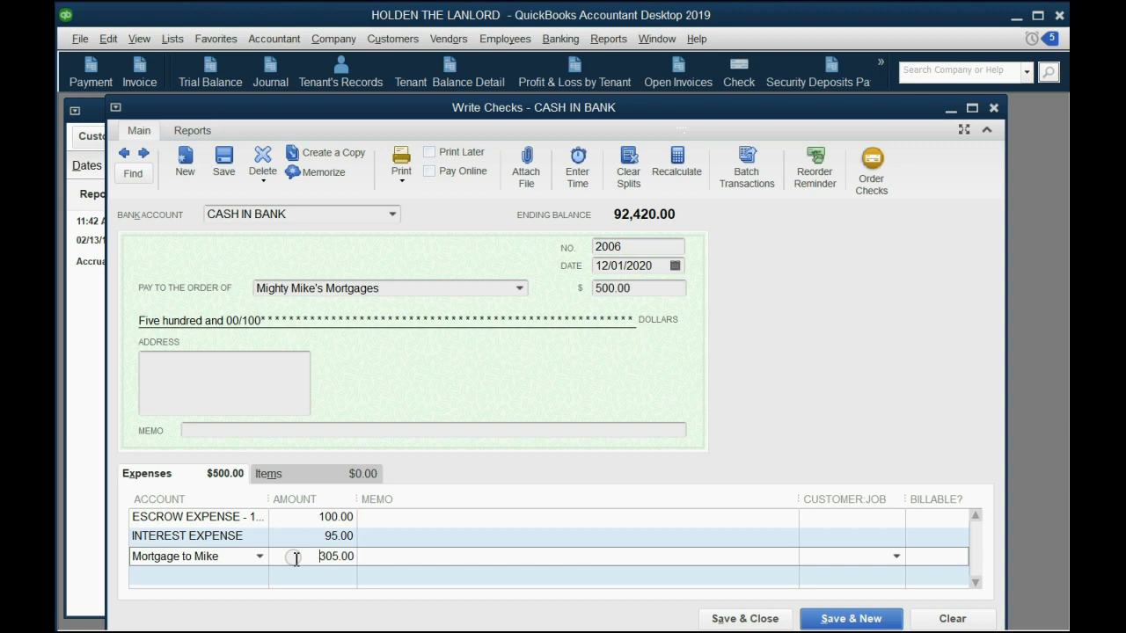
left_click(303, 536)
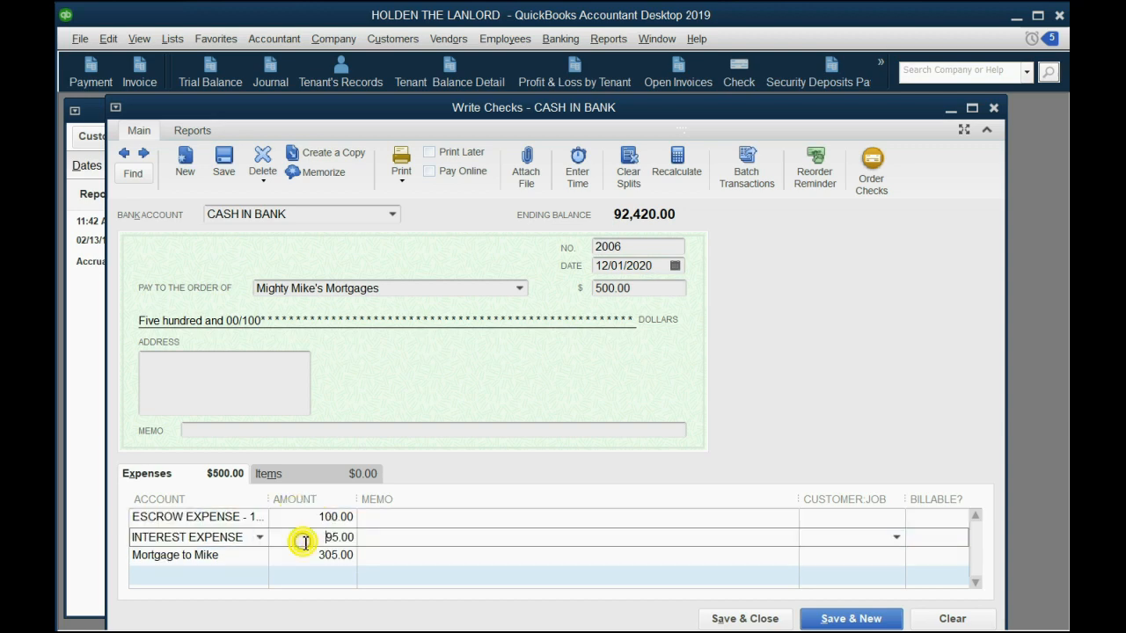
left_click(637, 289)
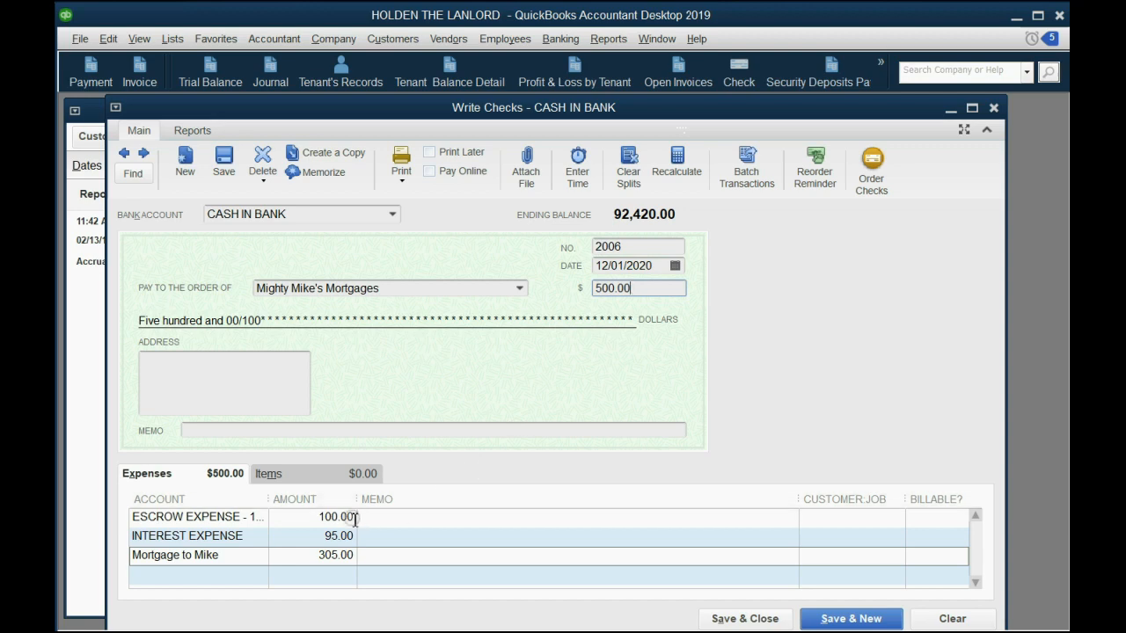
left_click(313, 536)
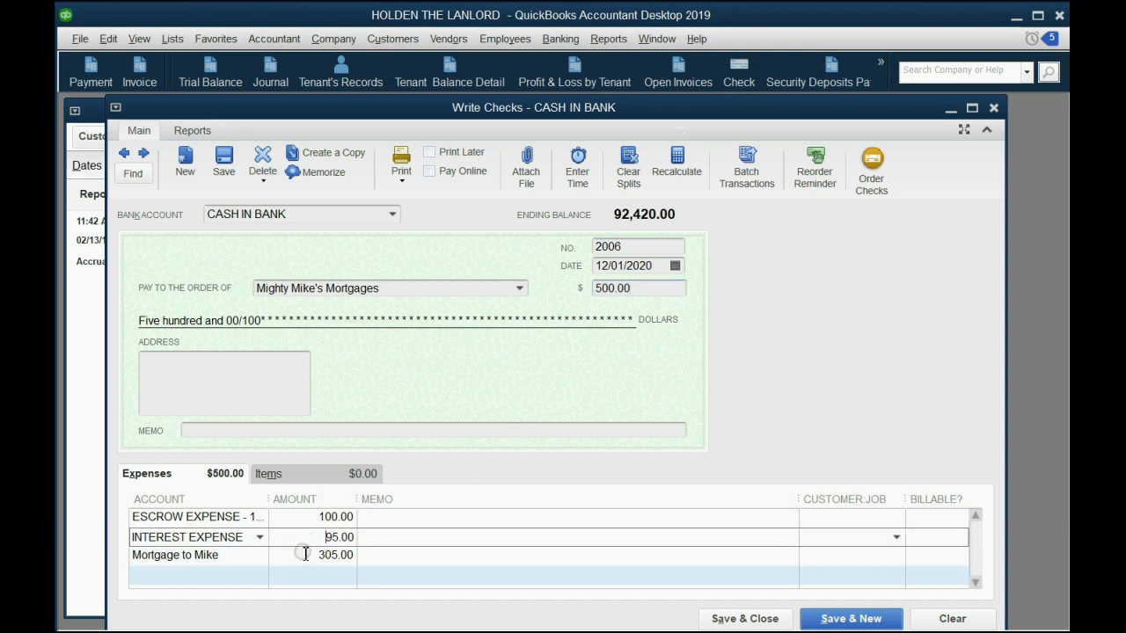
left_click(306, 556)
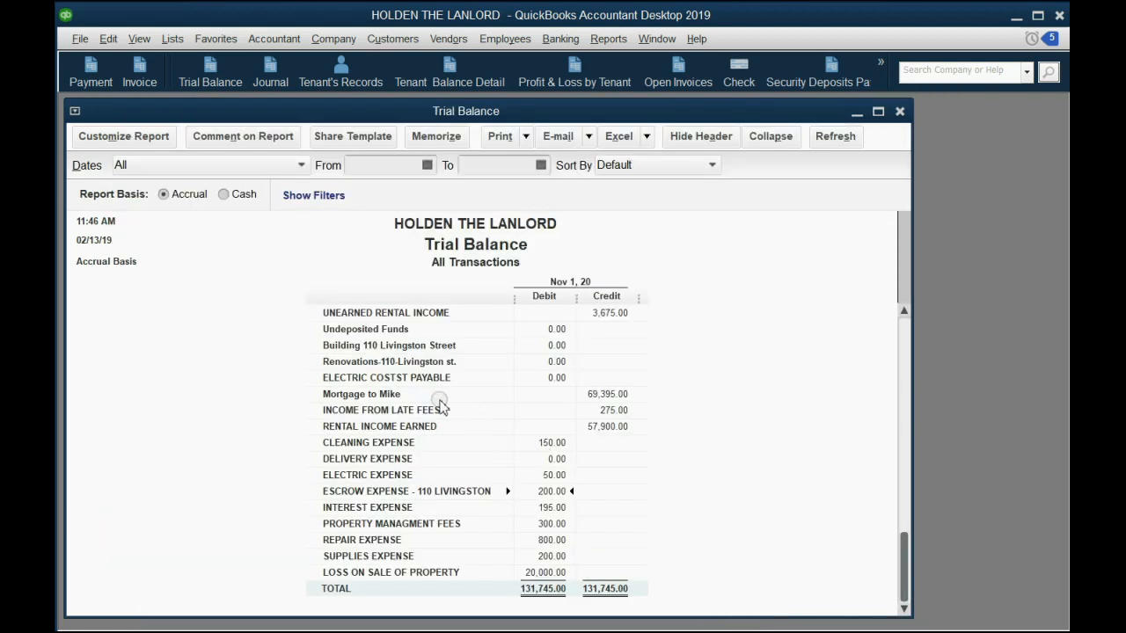
mouse_move(616, 396)
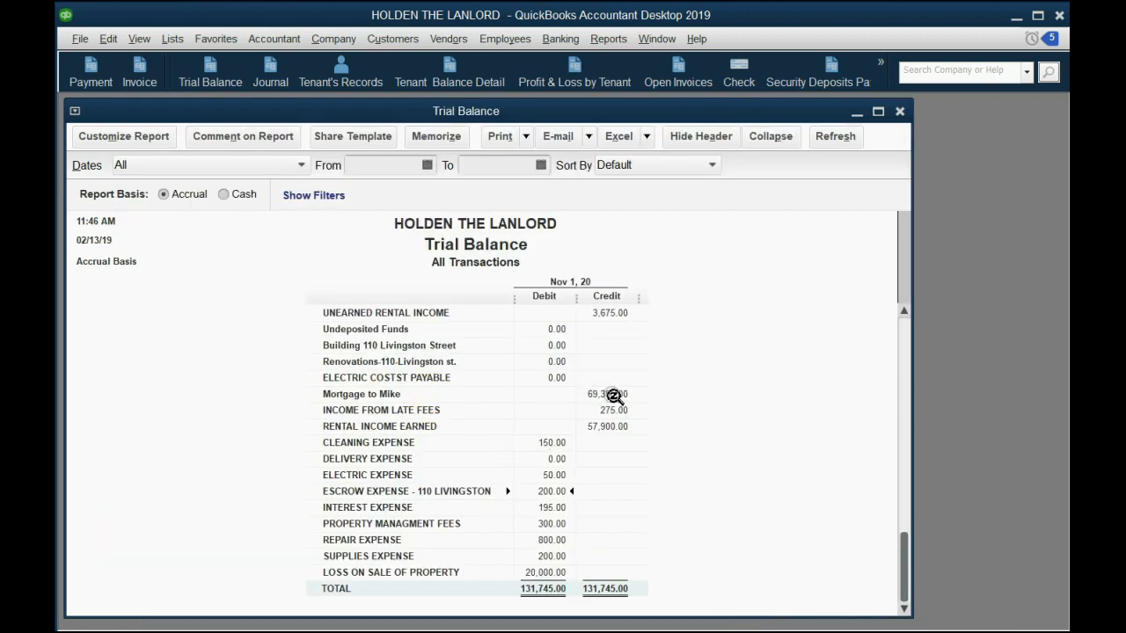
mouse_move(492, 507)
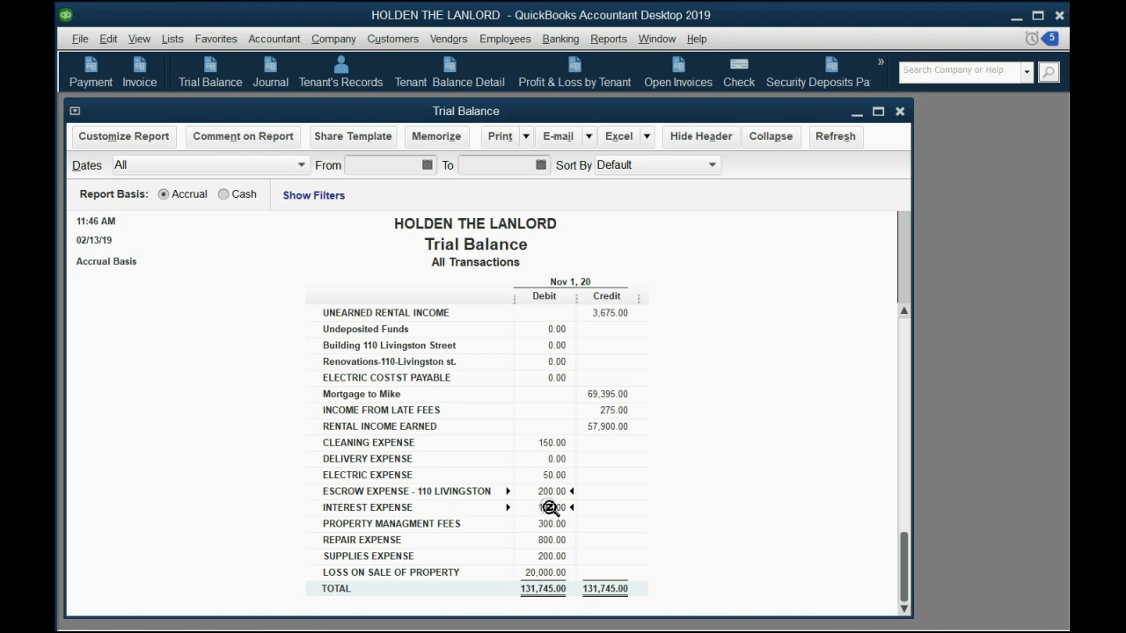
- Scroll the trial balance back up to CASH IN BANK after checking Mortgage to Mike 69,395
scroll("up", 3)
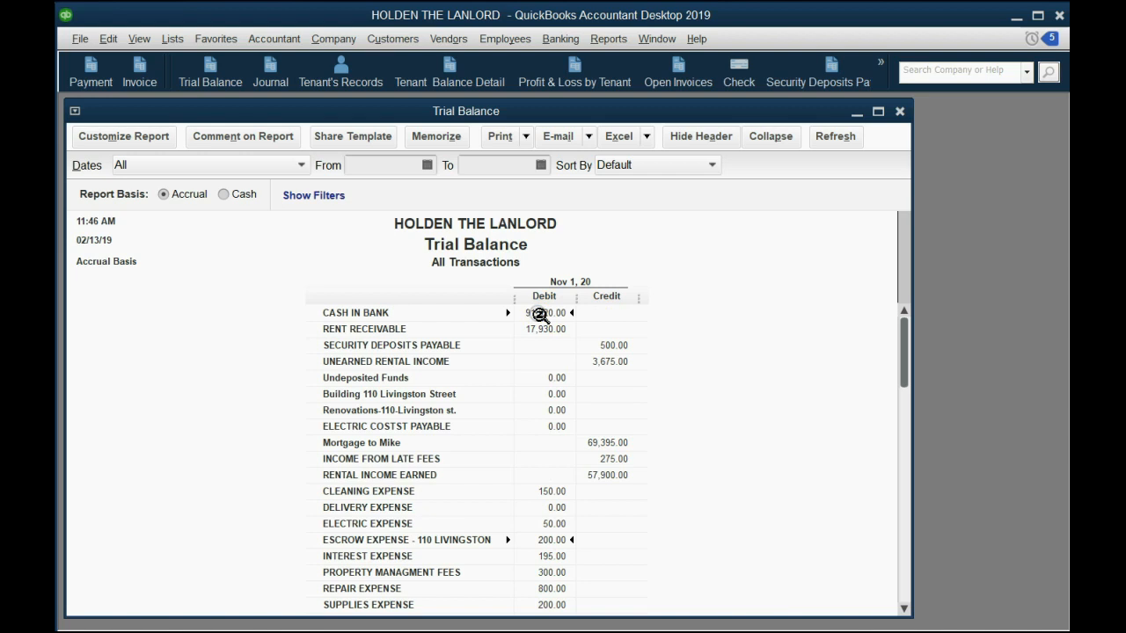
mouse_move(475, 454)
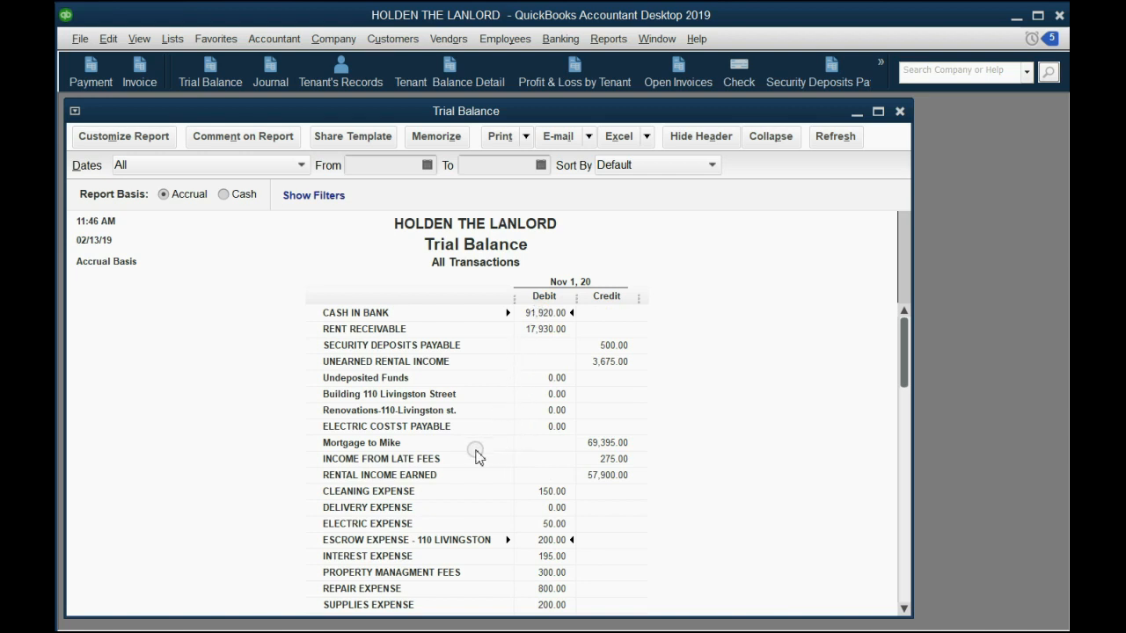
mouse_move(450, 459)
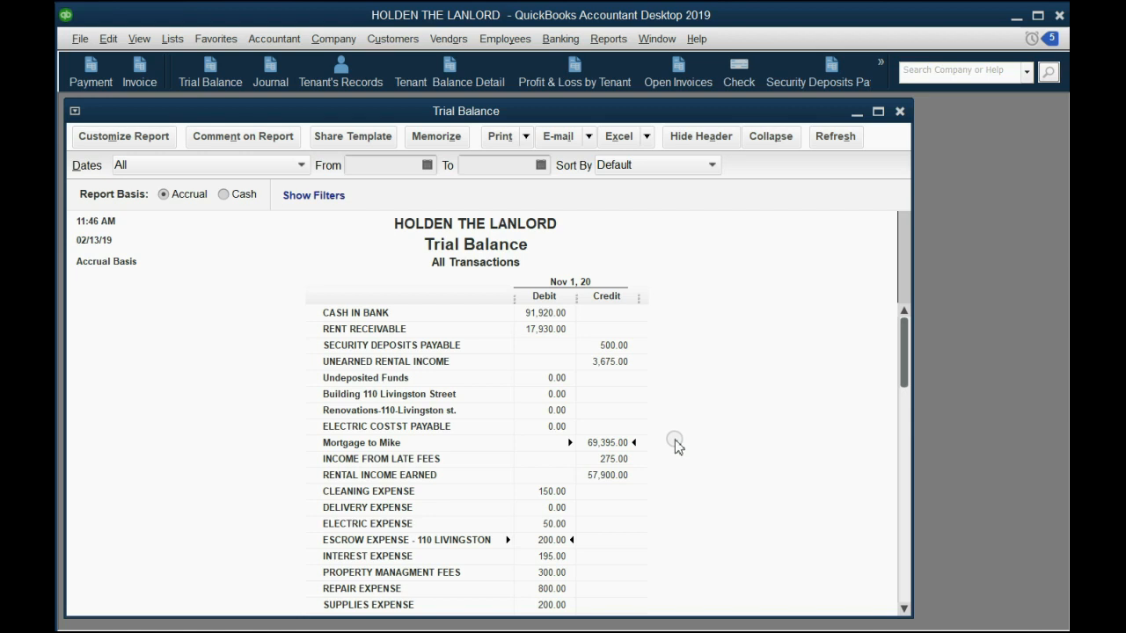
mouse_move(830, 454)
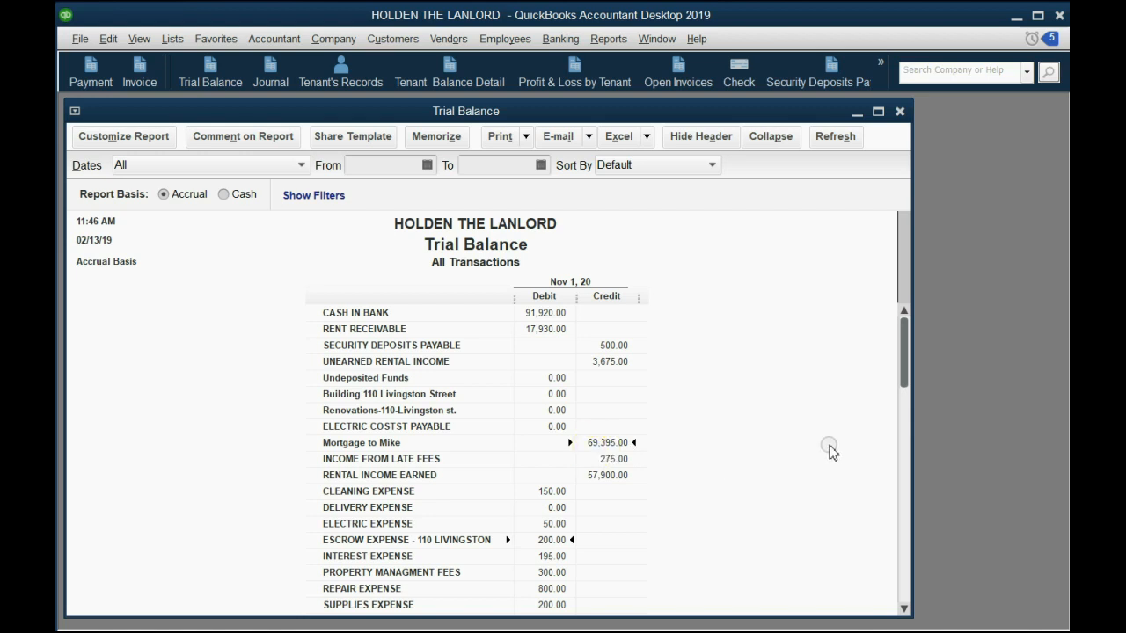